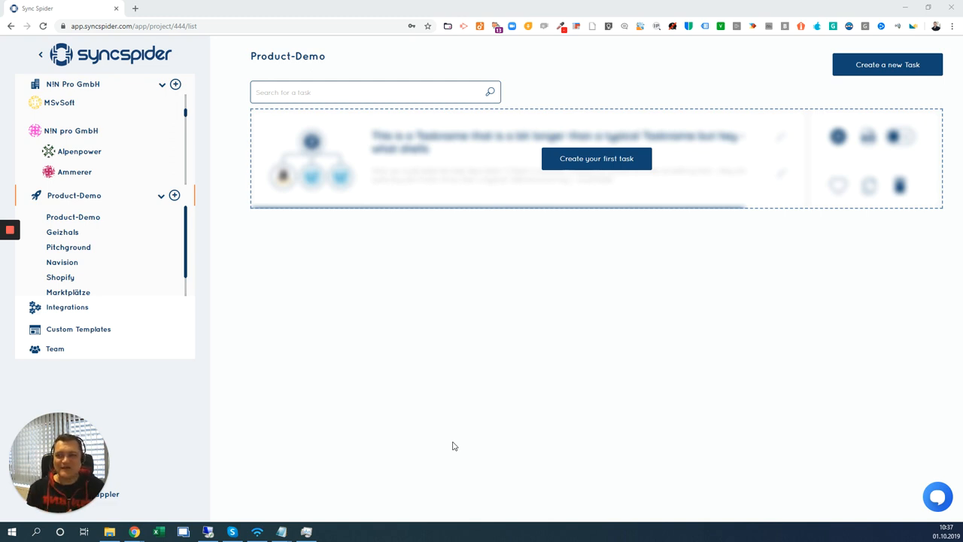
mouse_move(159, 195)
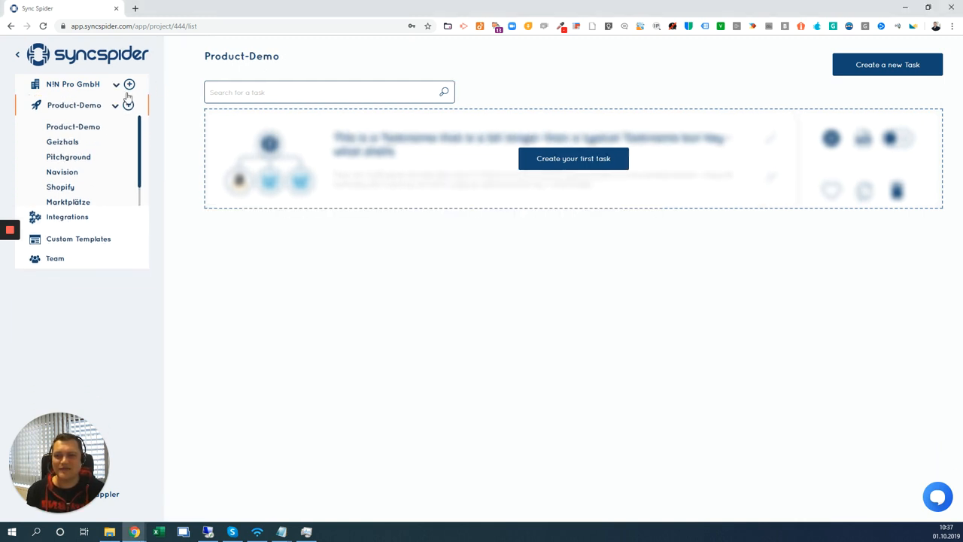
Create New Task 2 in the Product-Demo project and scroll to 'Add new integration'
click(116, 84)
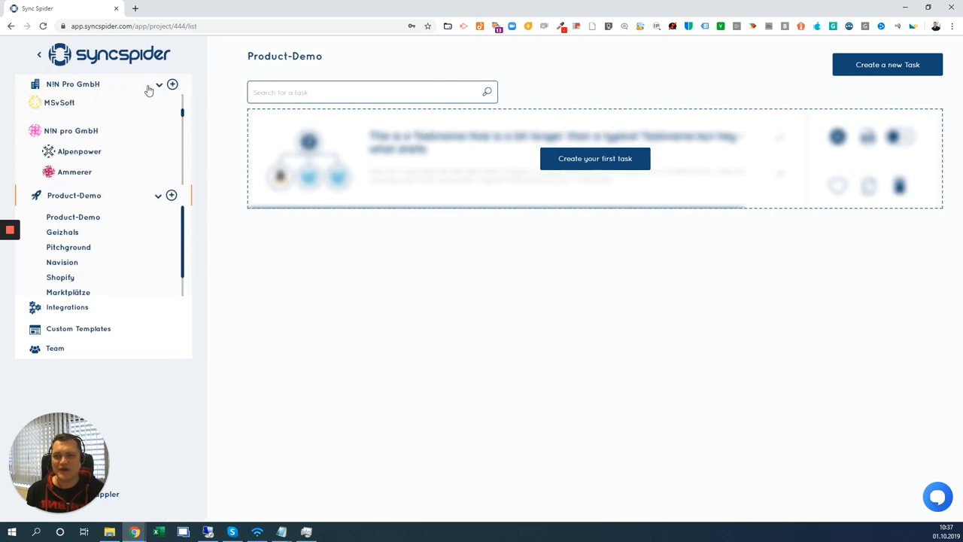
mouse_move(166, 85)
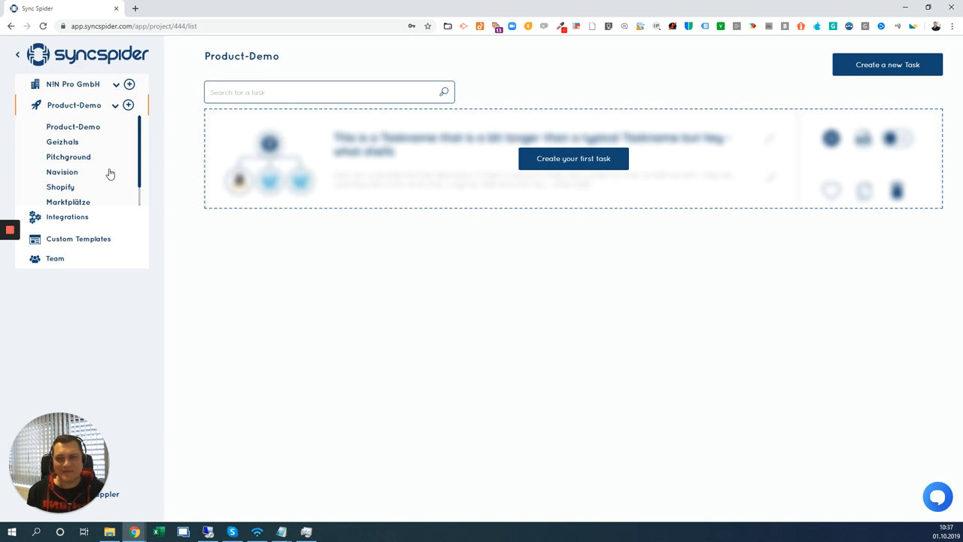
mouse_move(482, 314)
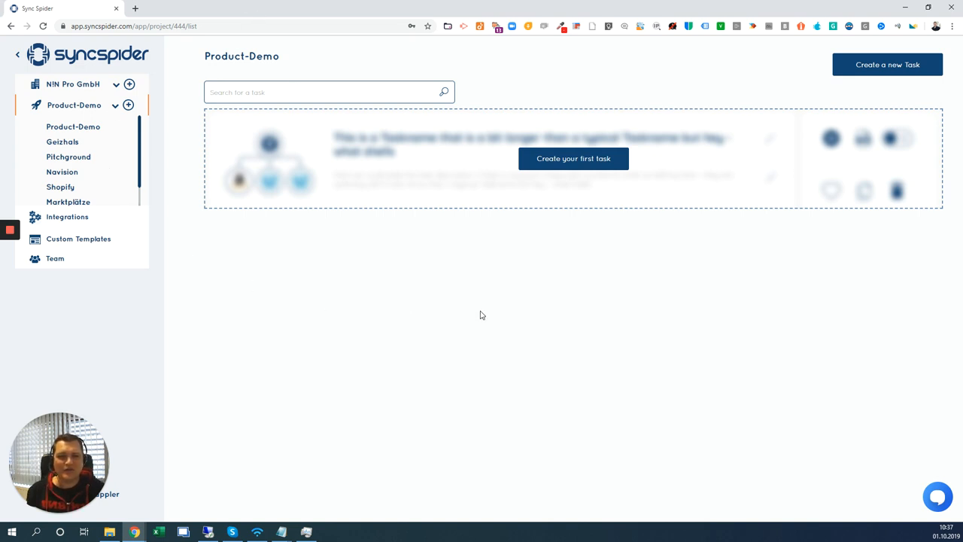
mouse_move(763, 128)
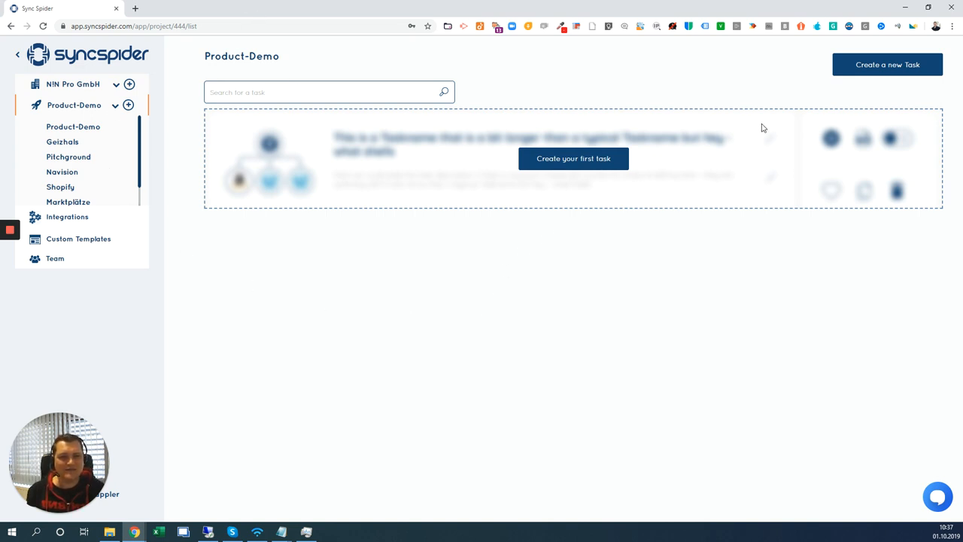
click(573, 158)
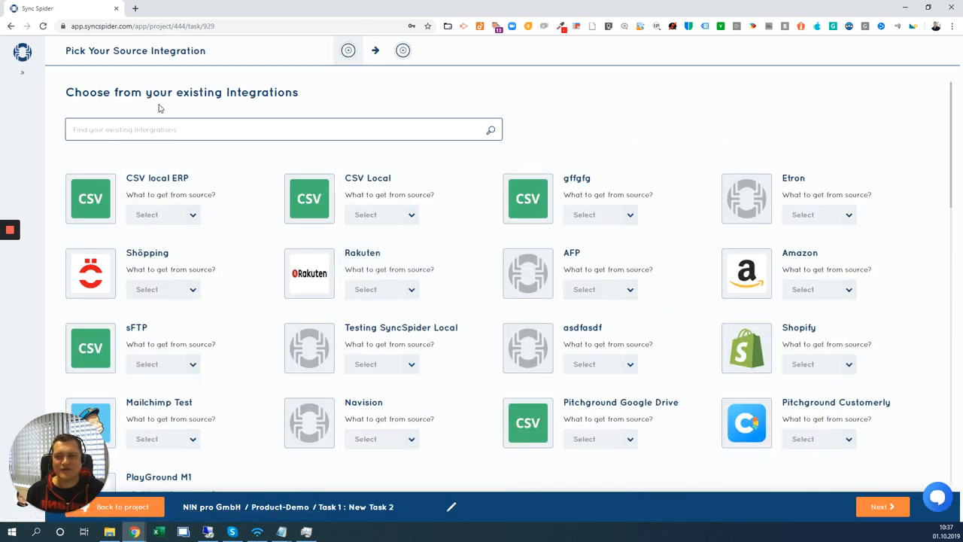
mouse_move(275, 217)
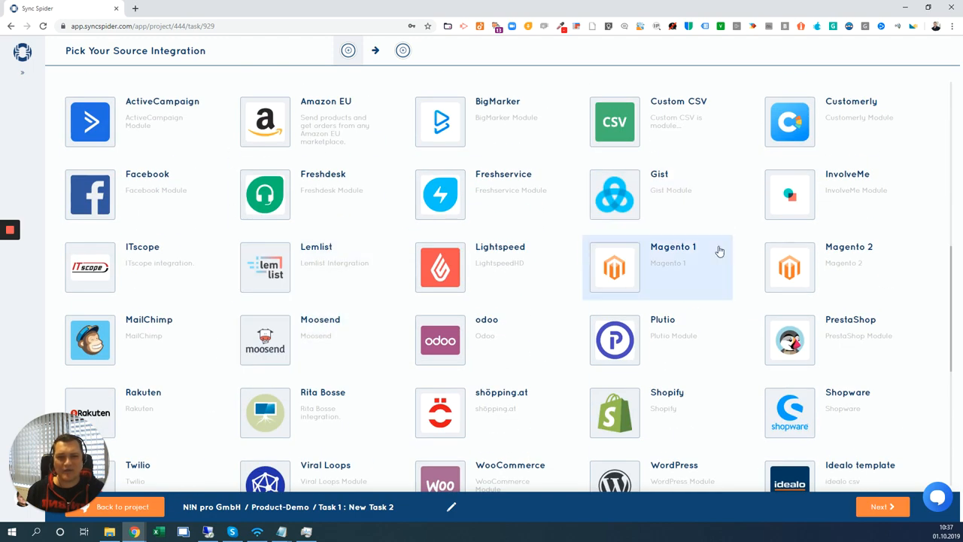
scroll(down, 3)
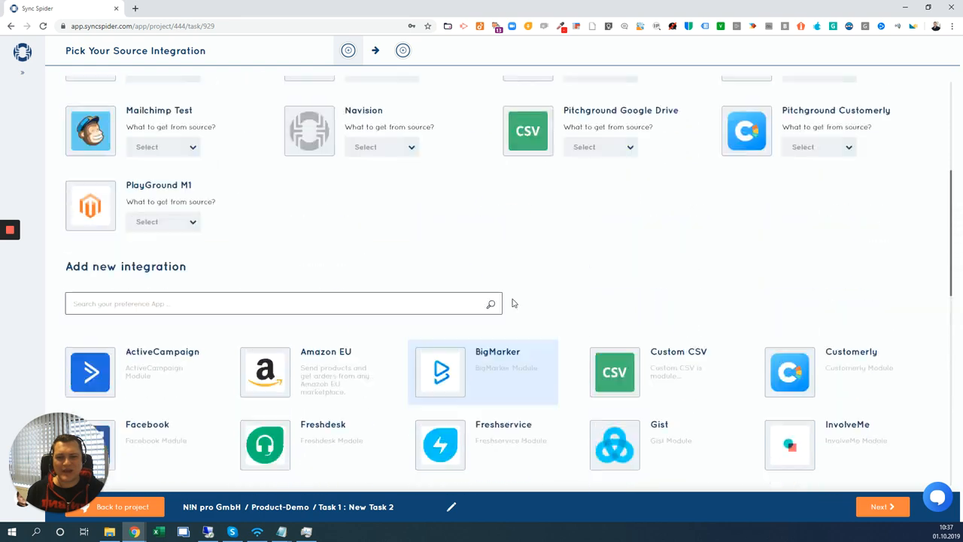
scroll(down, 3)
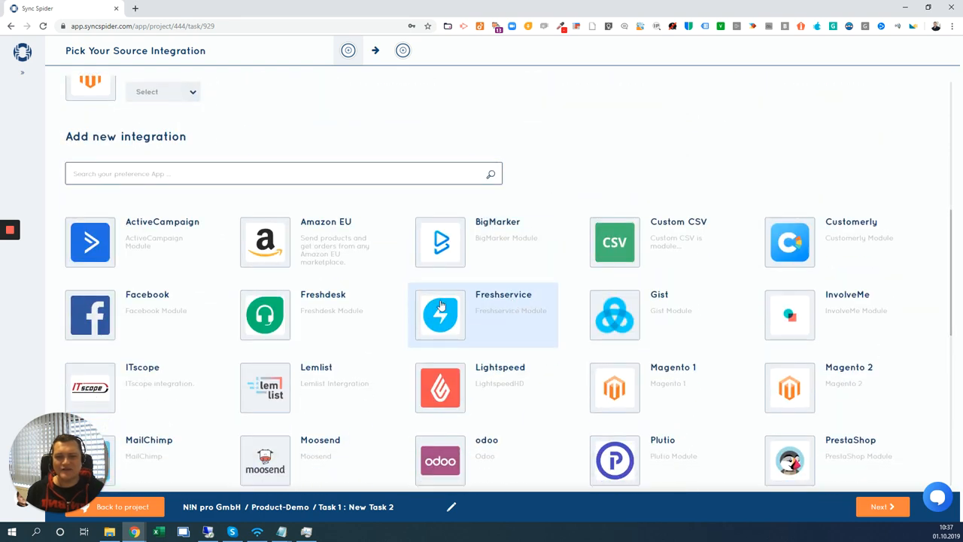
mouse_move(359, 333)
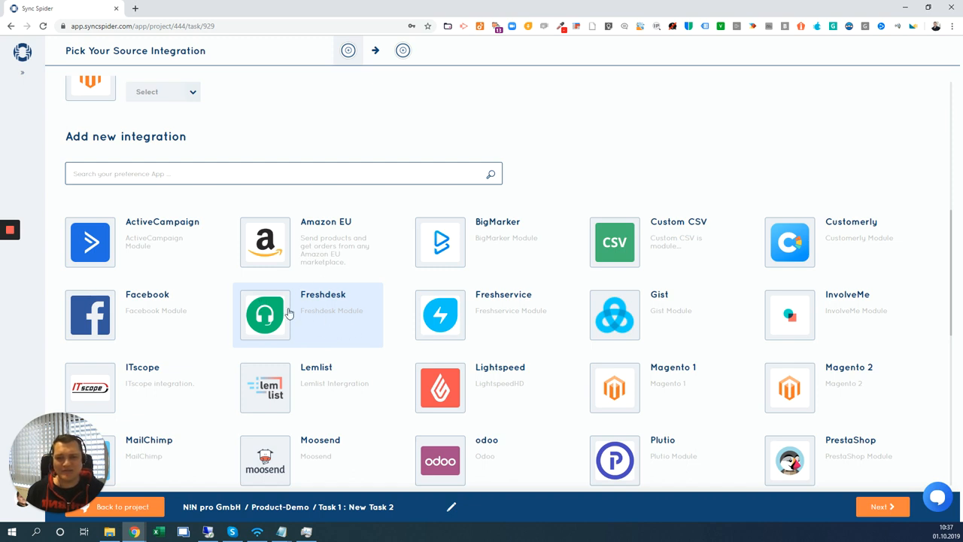
click(265, 315)
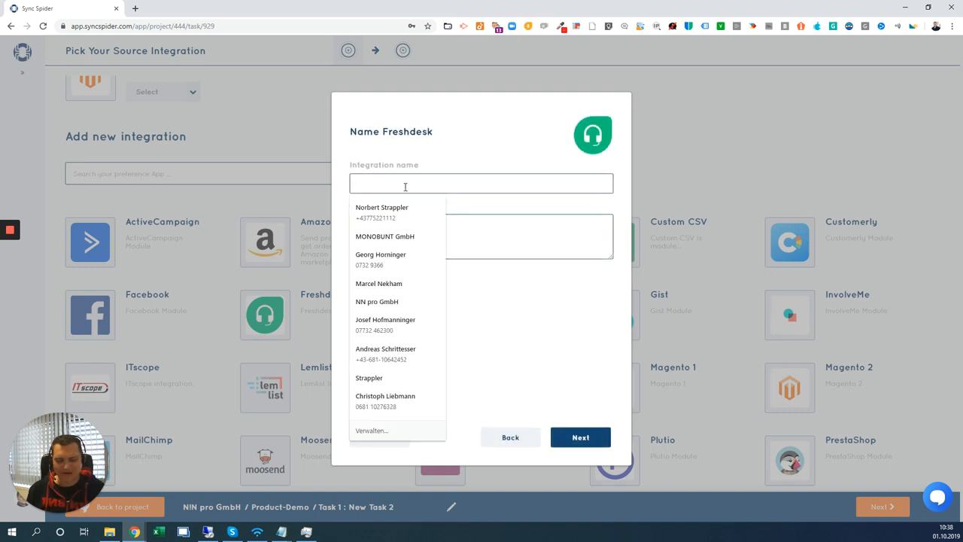
text(Freshdesk Integration)
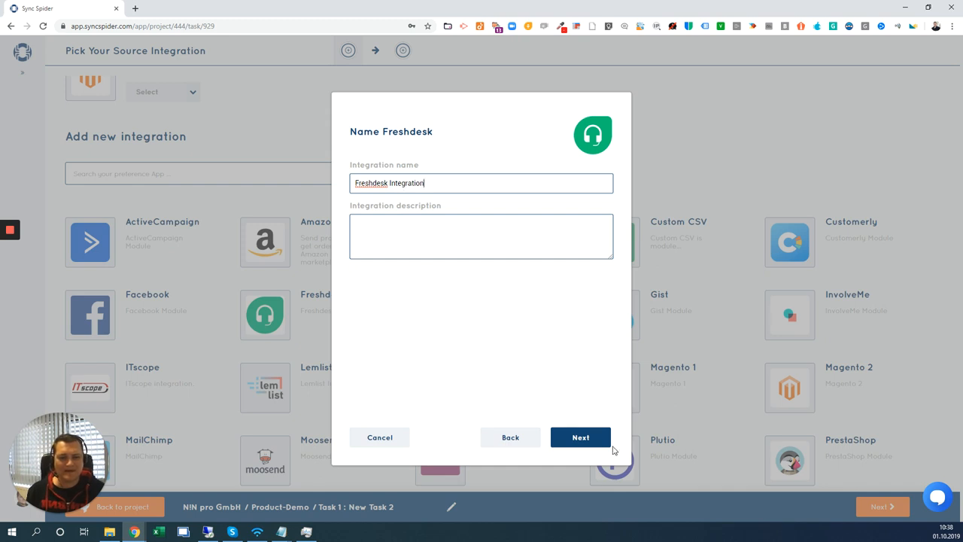
click(580, 437)
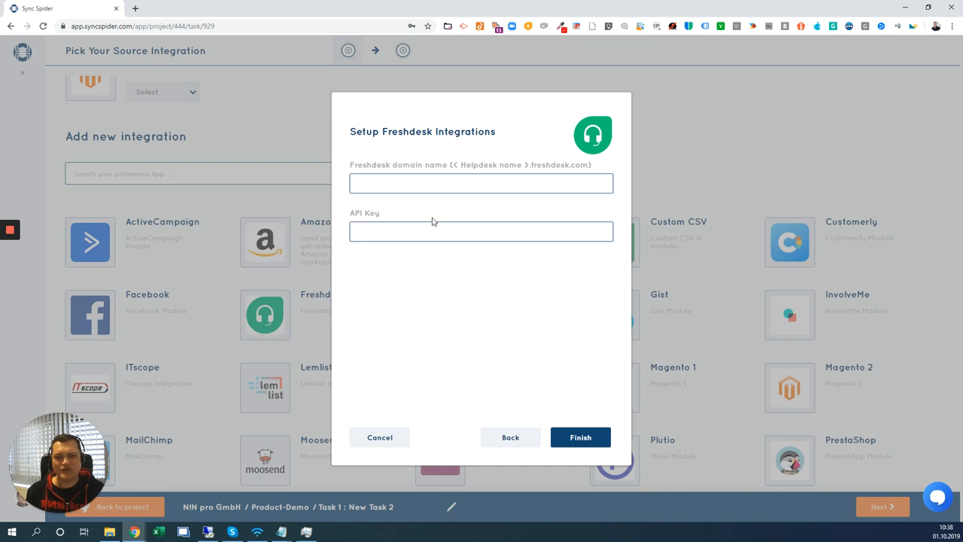
mouse_move(389, 441)
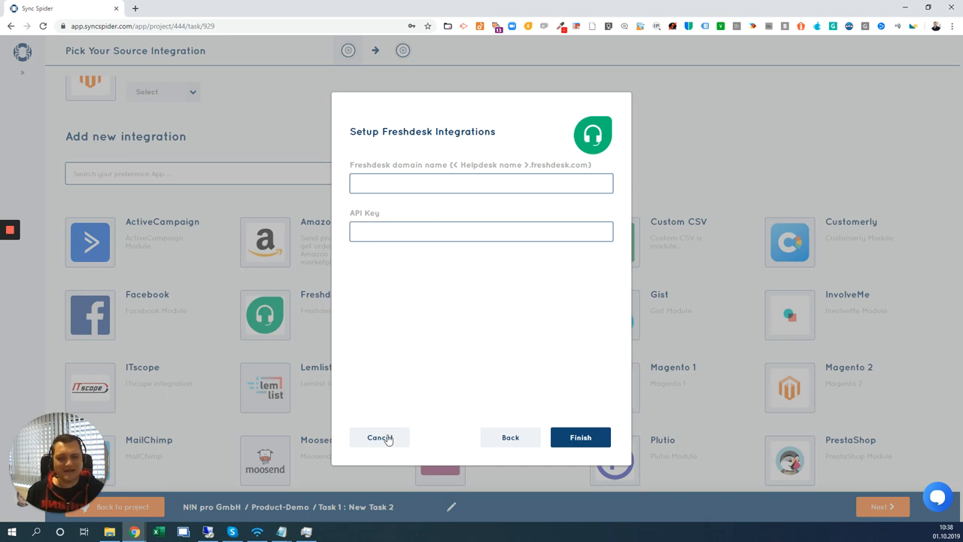
click(379, 438)
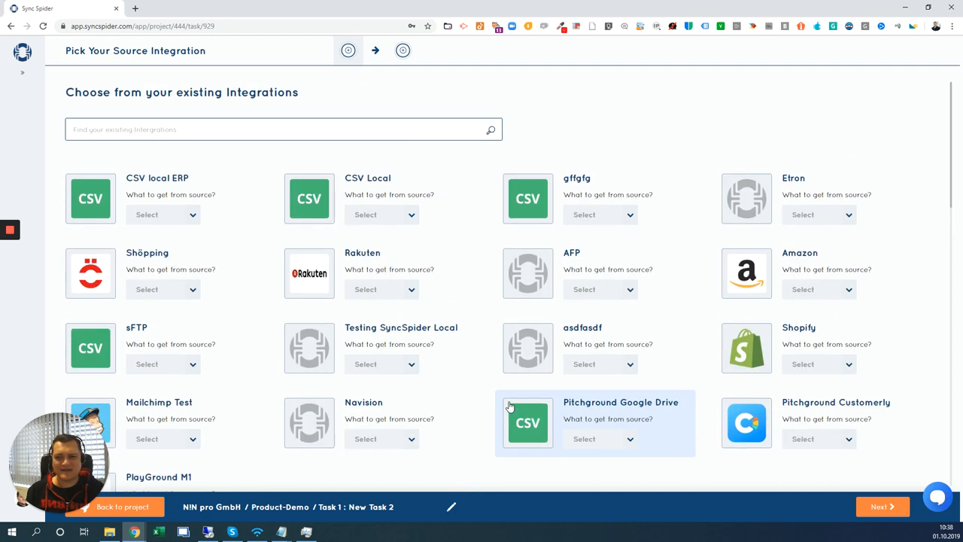
mouse_move(246, 356)
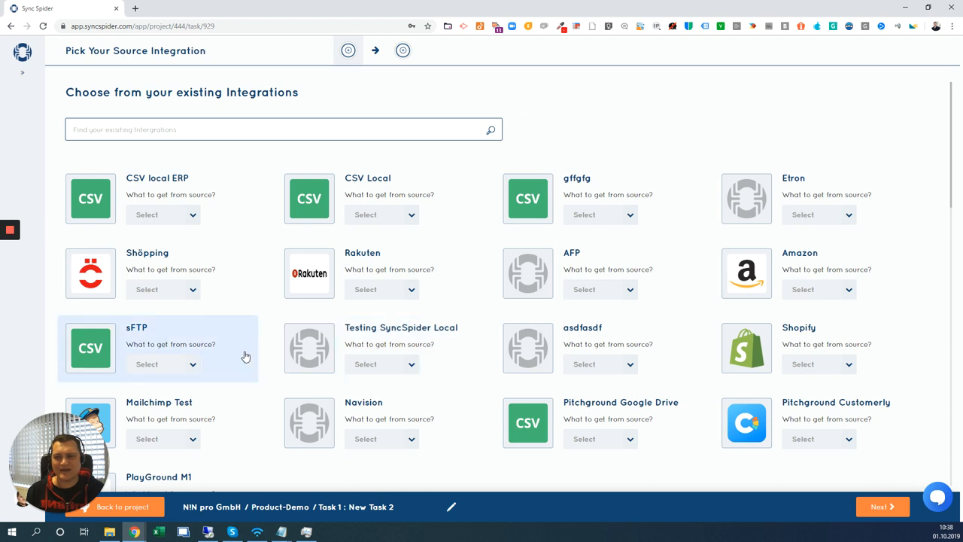
mouse_move(103, 187)
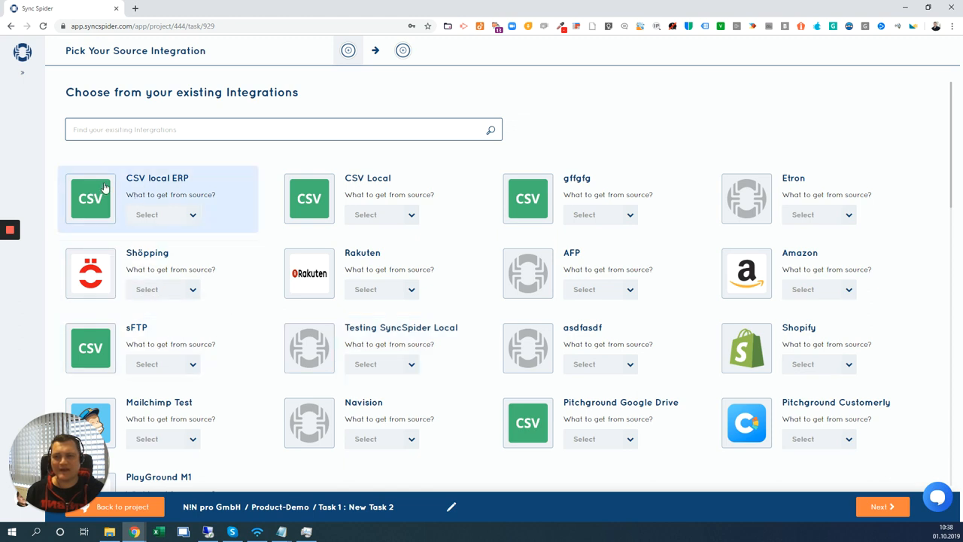
mouse_move(156, 187)
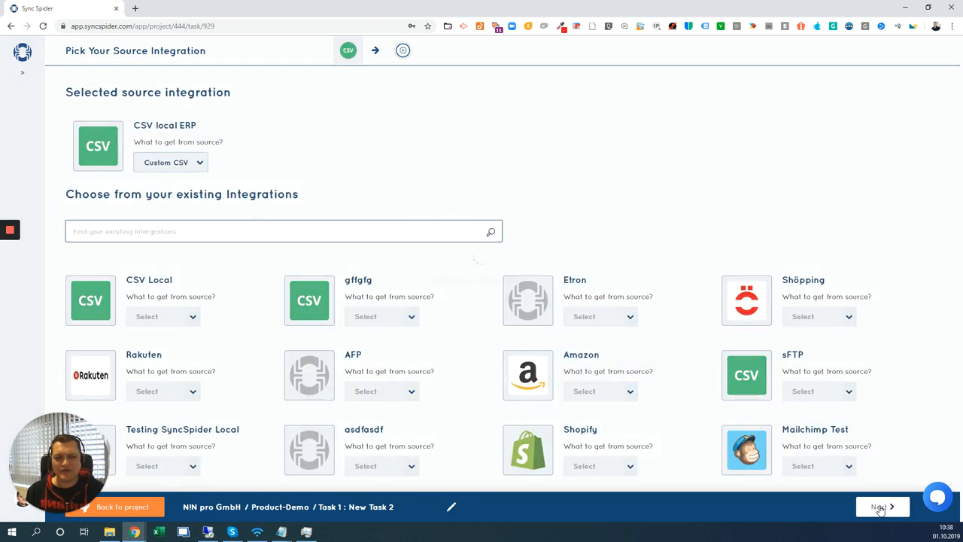
Confirm CSV local ERP with Custom CSV as the task's source
click(881, 506)
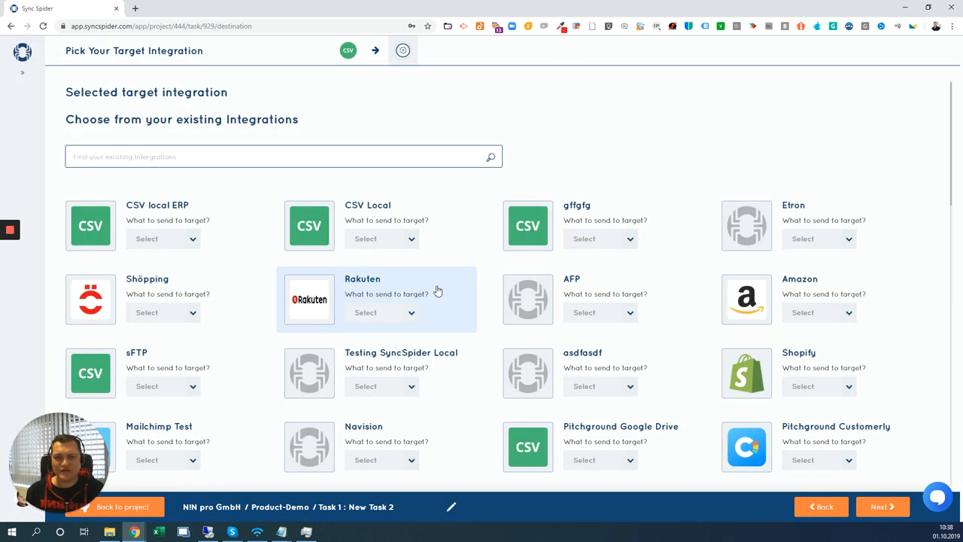
Target PlayGround M1 with Product data and rename the task 'Import Products to Mag'
scroll(down, 3)
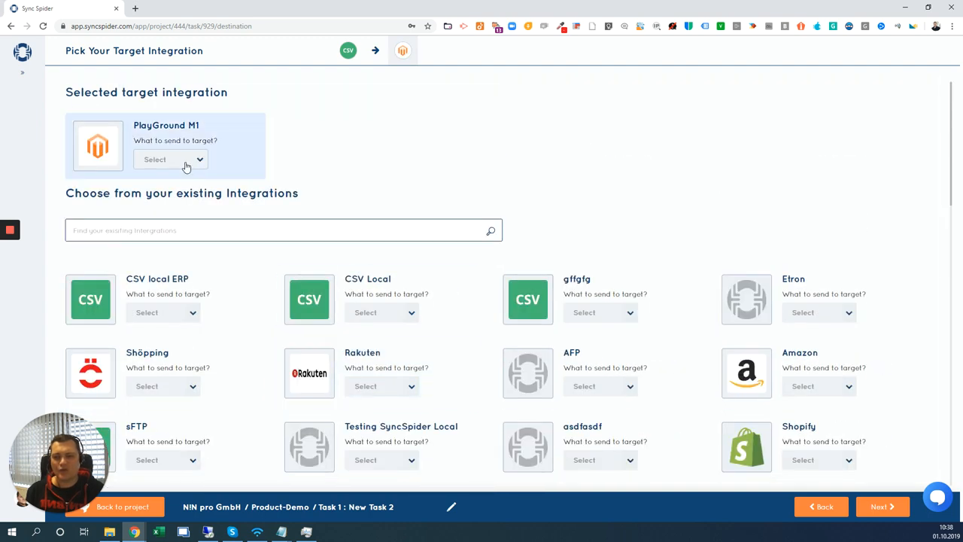
click(171, 158)
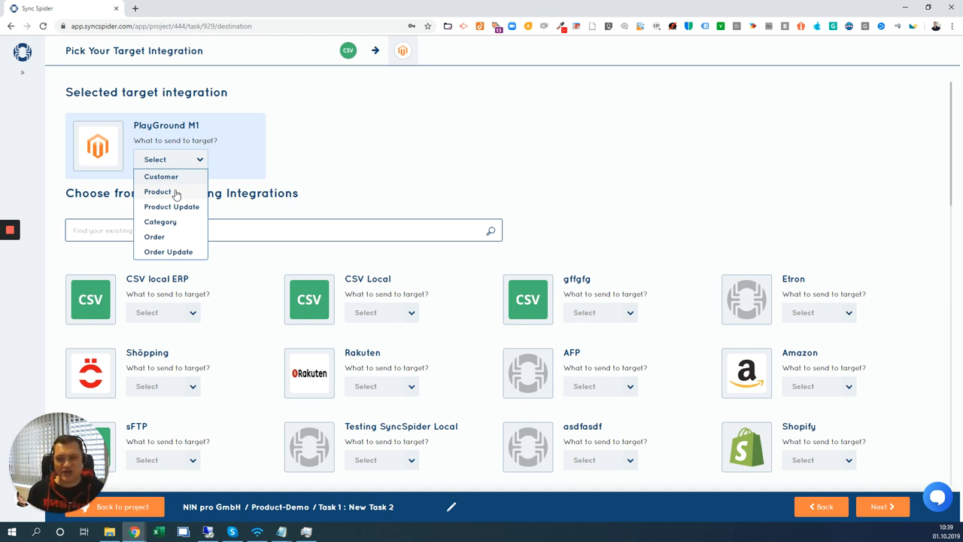
click(158, 191)
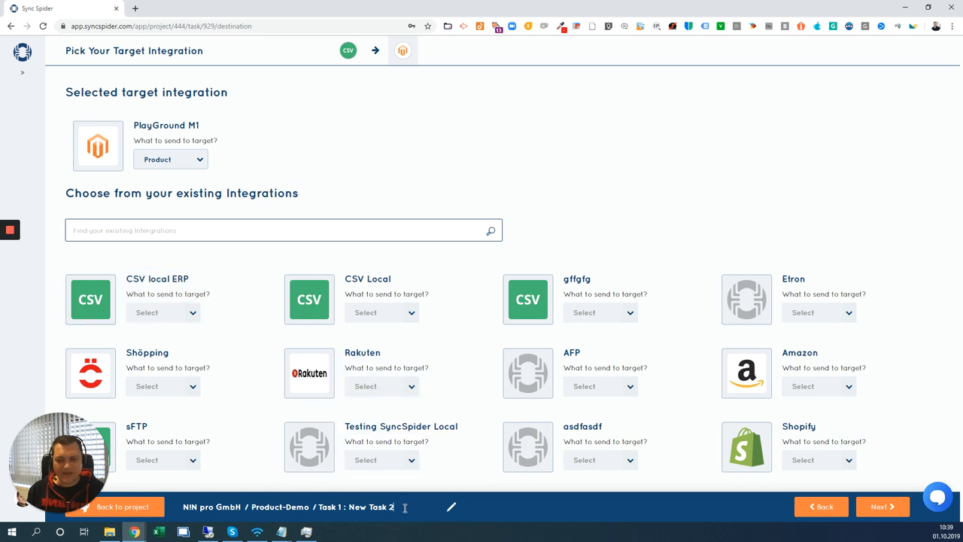
double_click(370, 507)
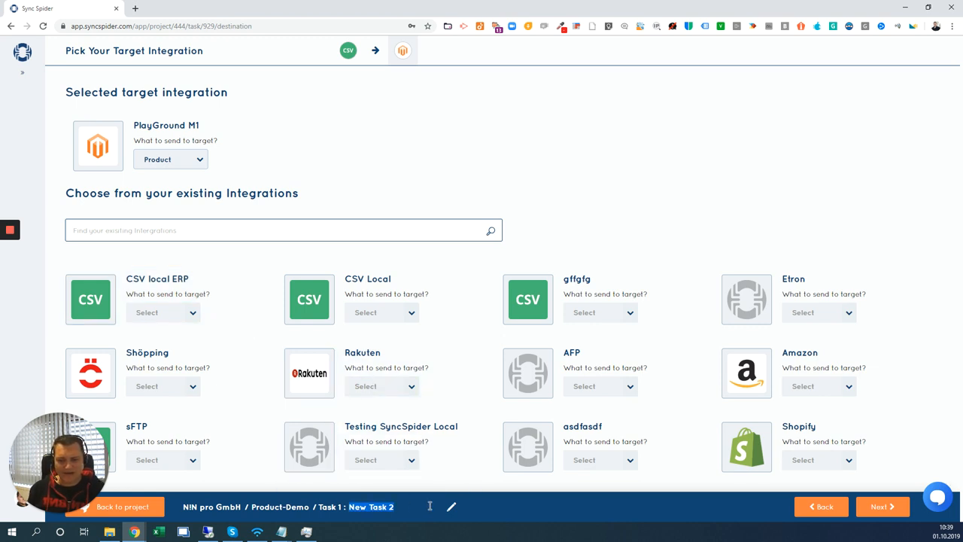
text(Import Products to Mag)
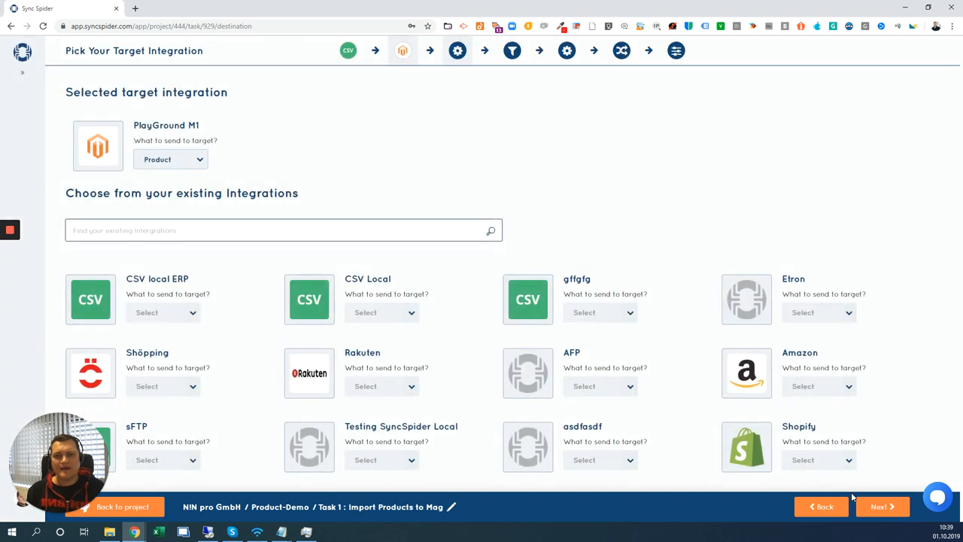
Advance to the Configure Source step for CSV local ERP
click(91, 299)
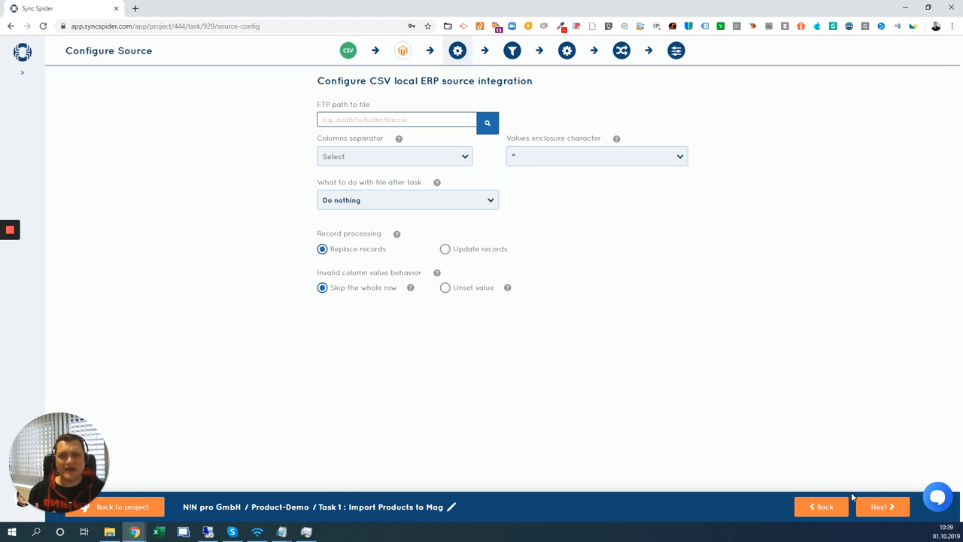
mouse_move(856, 390)
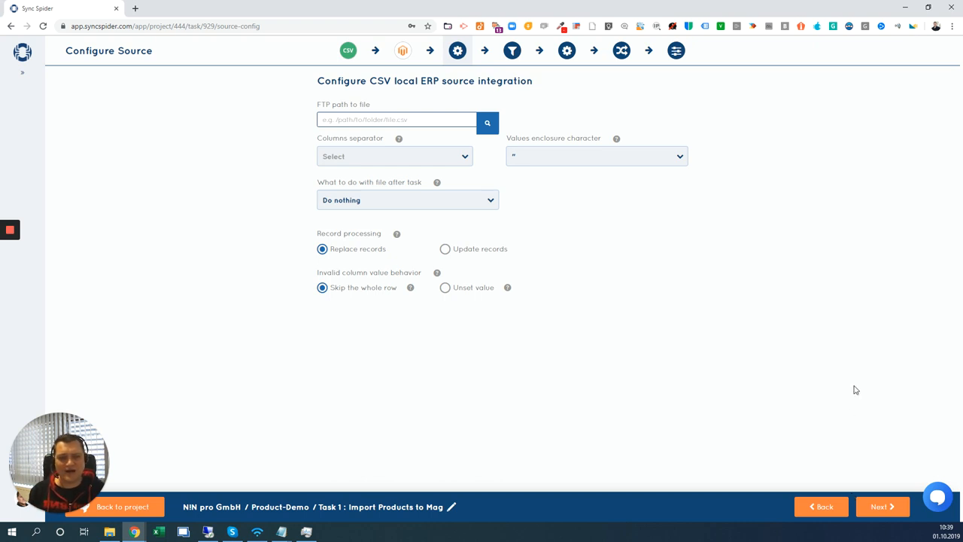
mouse_move(432, 307)
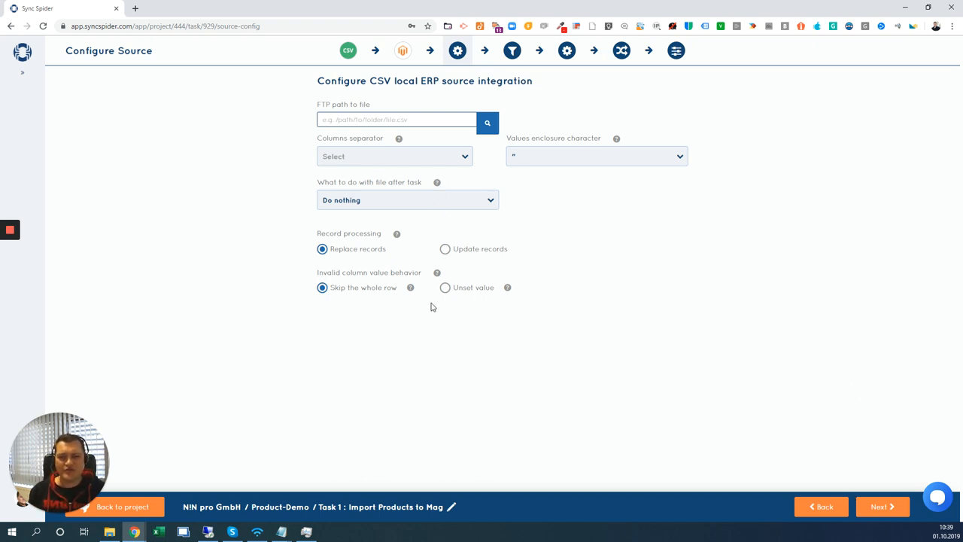
mouse_move(193, 257)
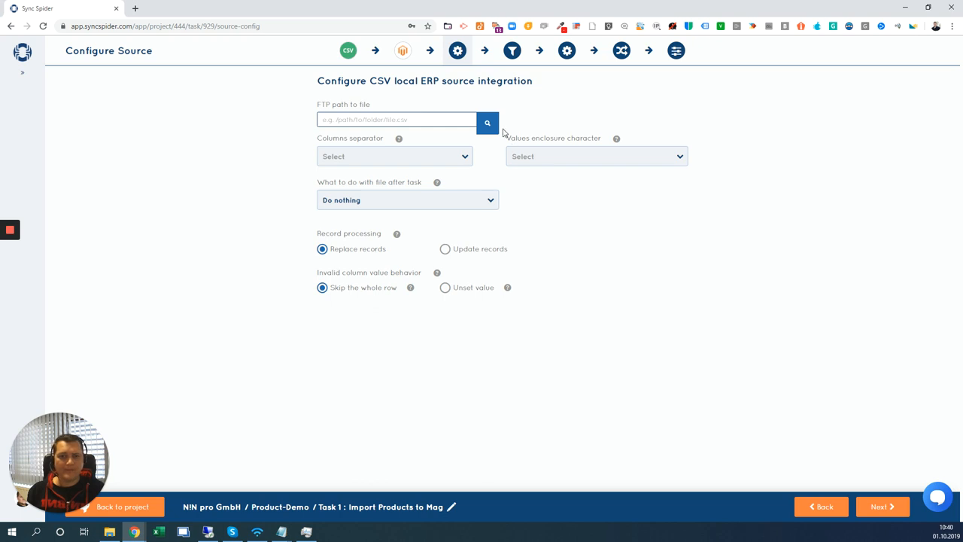
Choose /public_html/test-csv/export-csv-products.csv as the CSV source file
click(487, 122)
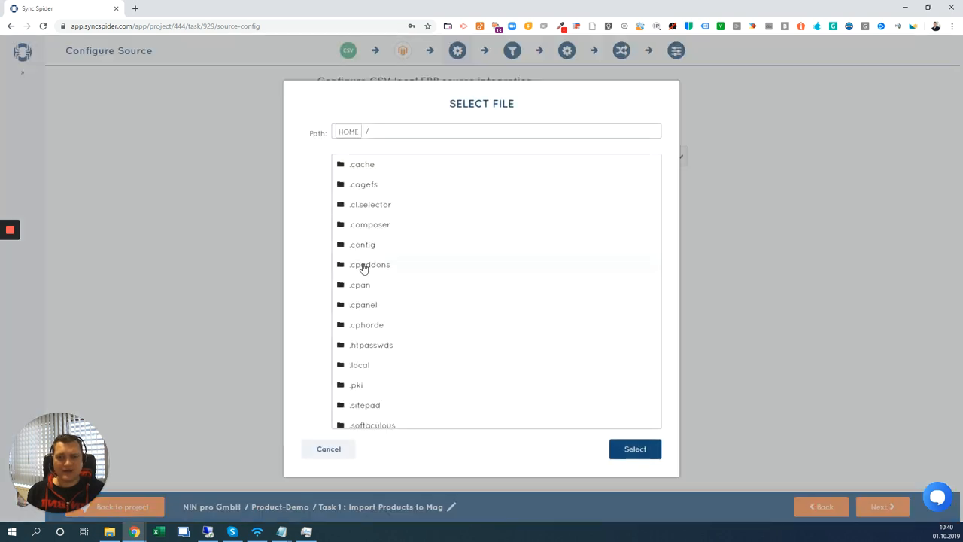
scroll(down, 3)
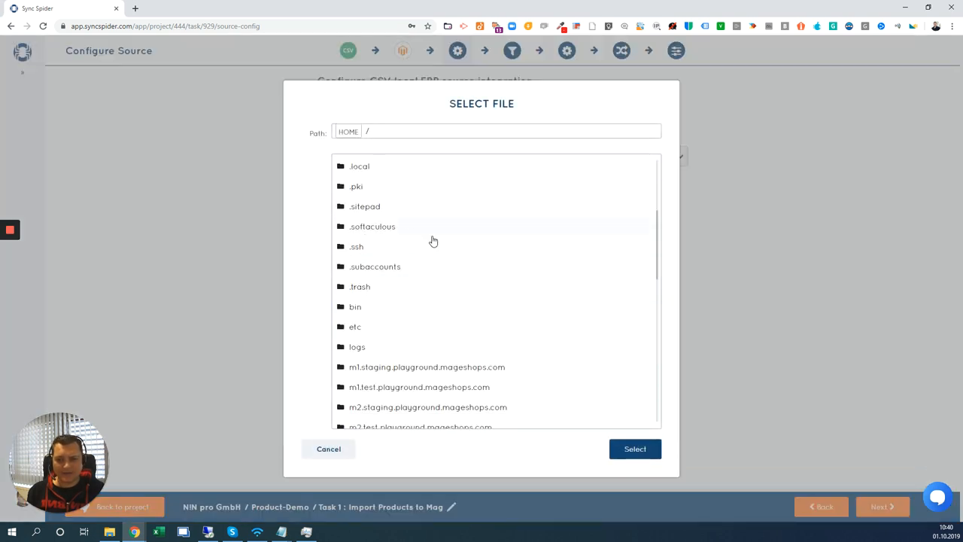
scroll(down, 3)
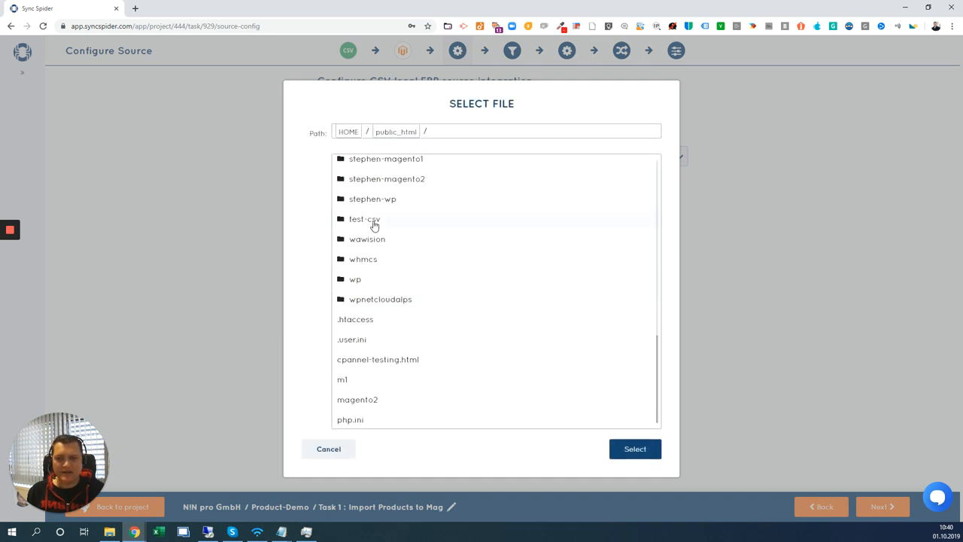
double_click(365, 218)
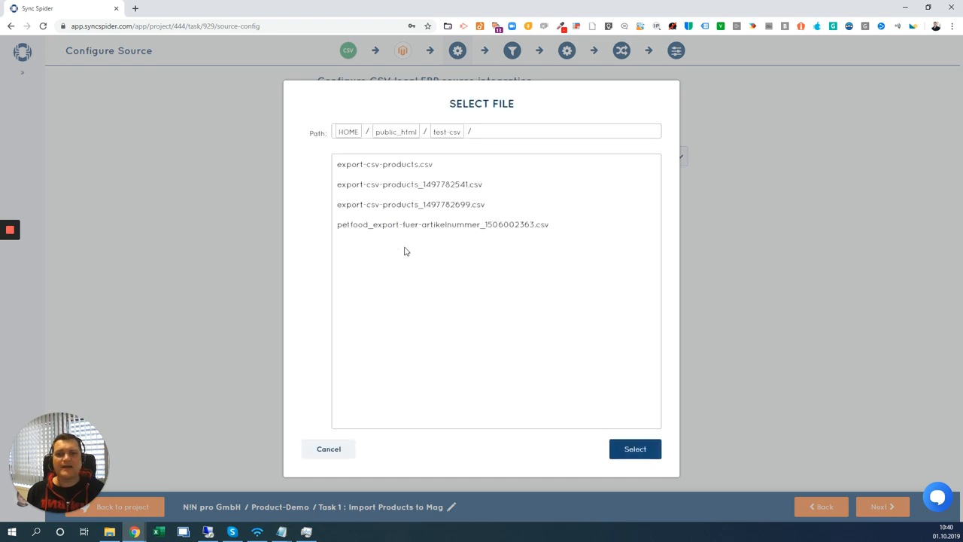
click(384, 164)
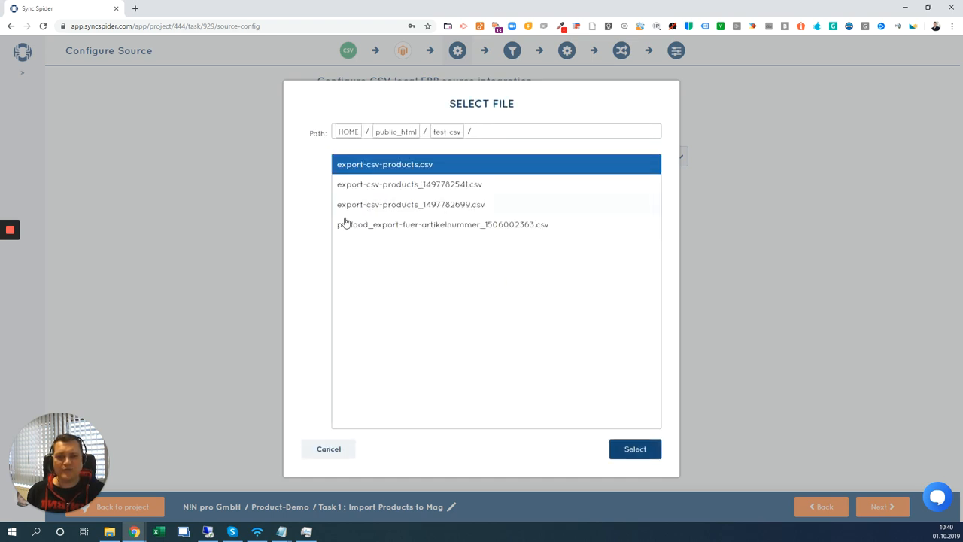
click(635, 448)
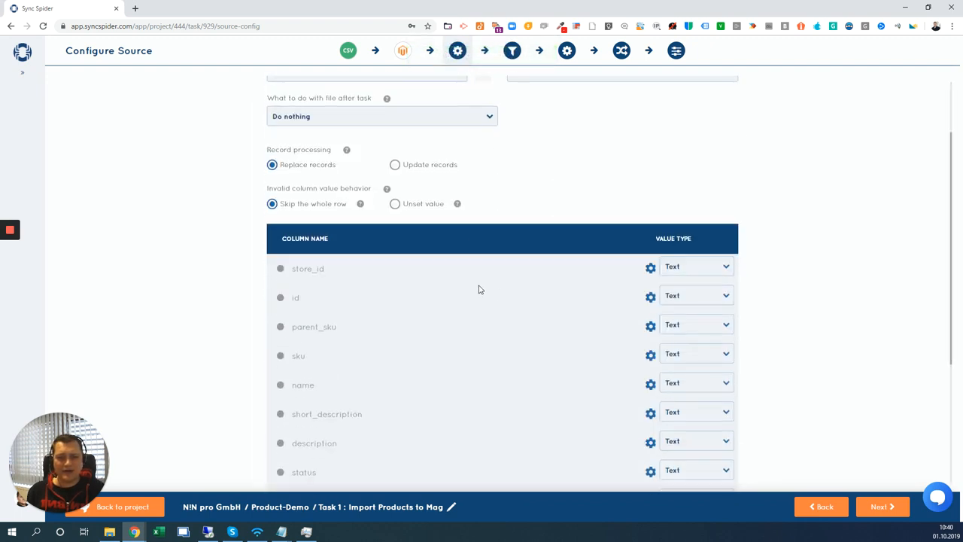
scroll(down, 3)
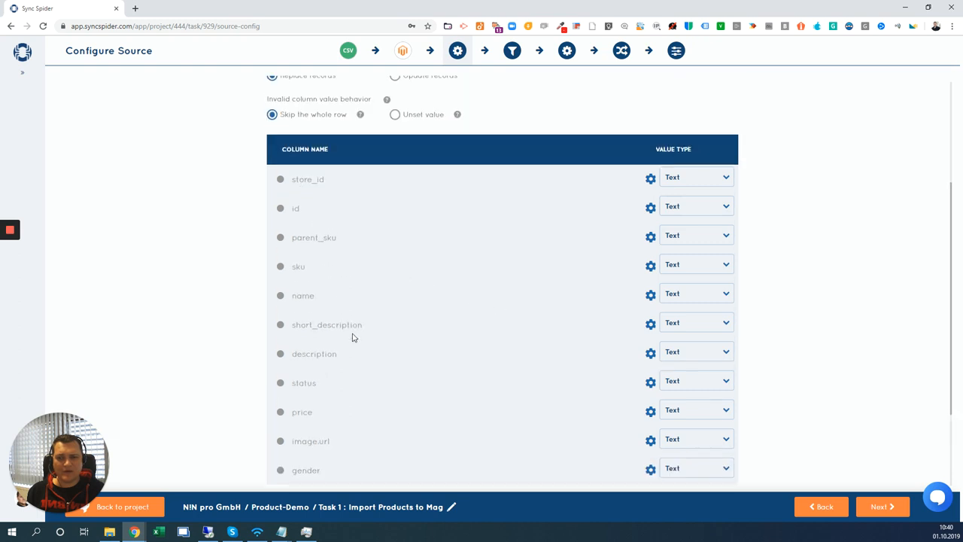
mouse_move(326, 338)
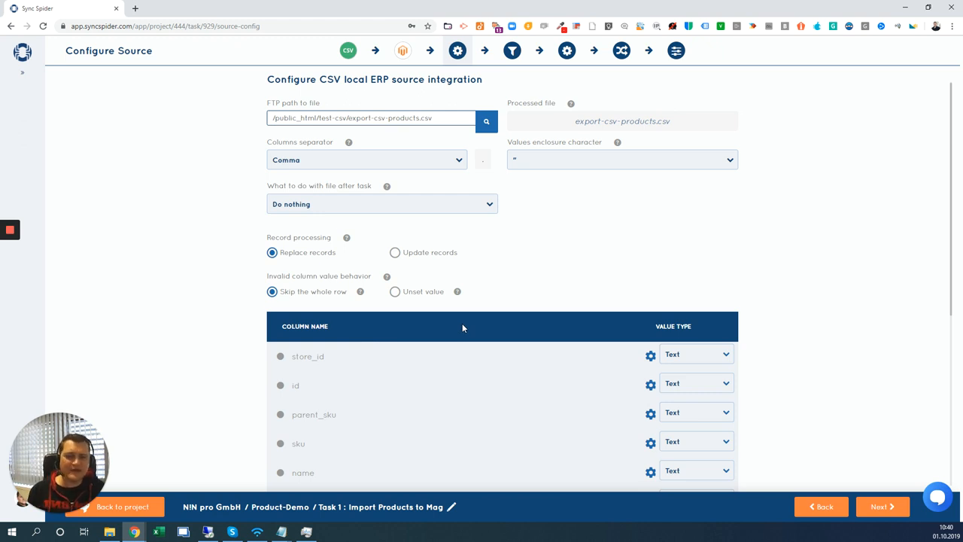
click(381, 204)
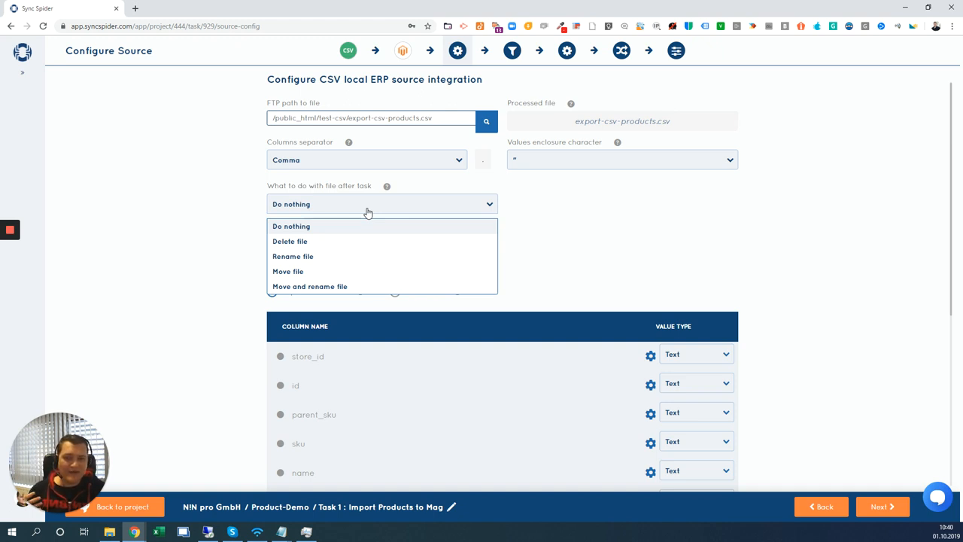
click(291, 225)
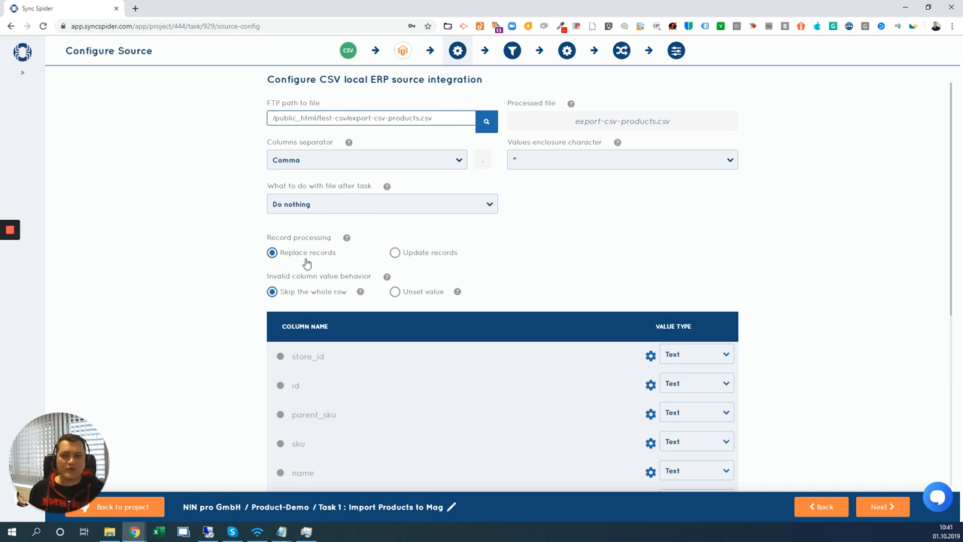
mouse_move(443, 253)
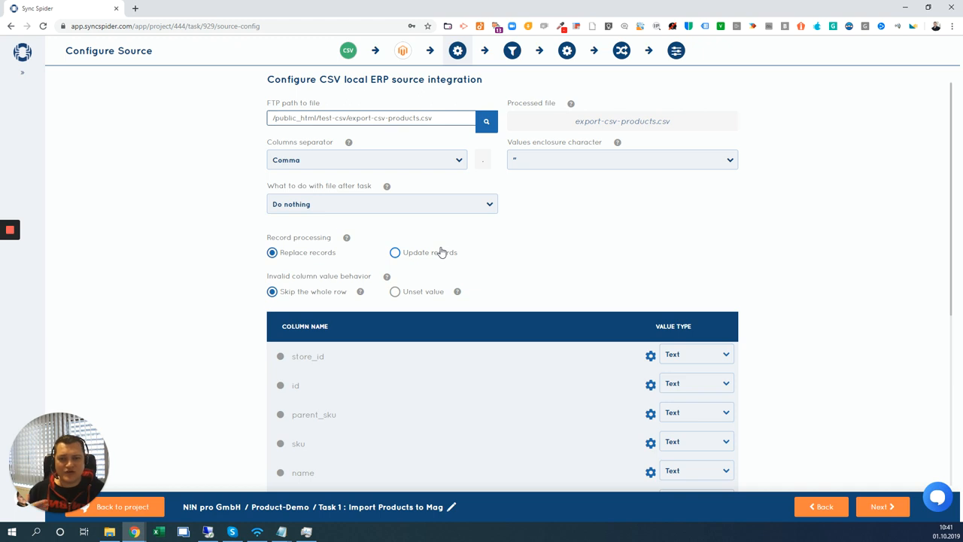
scroll(down, 3)
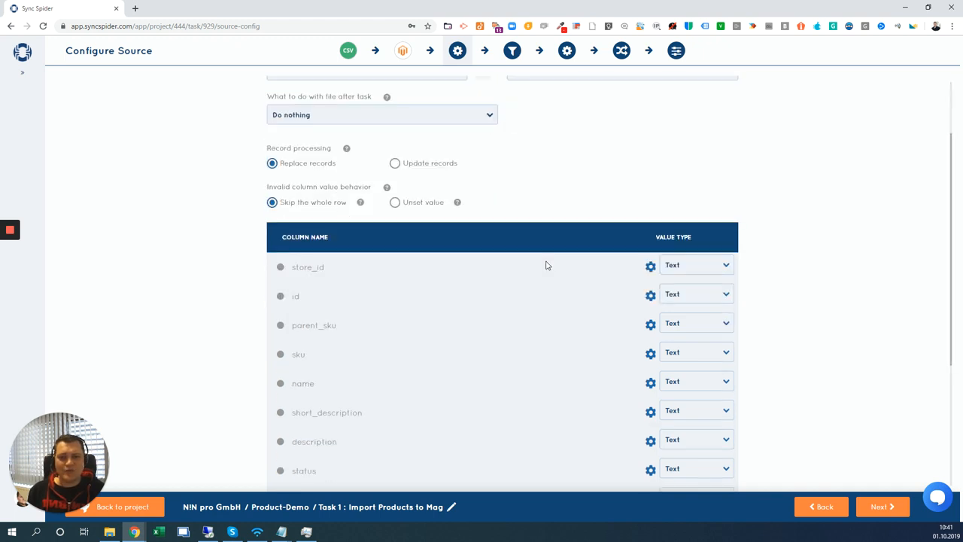
scroll(down, 3)
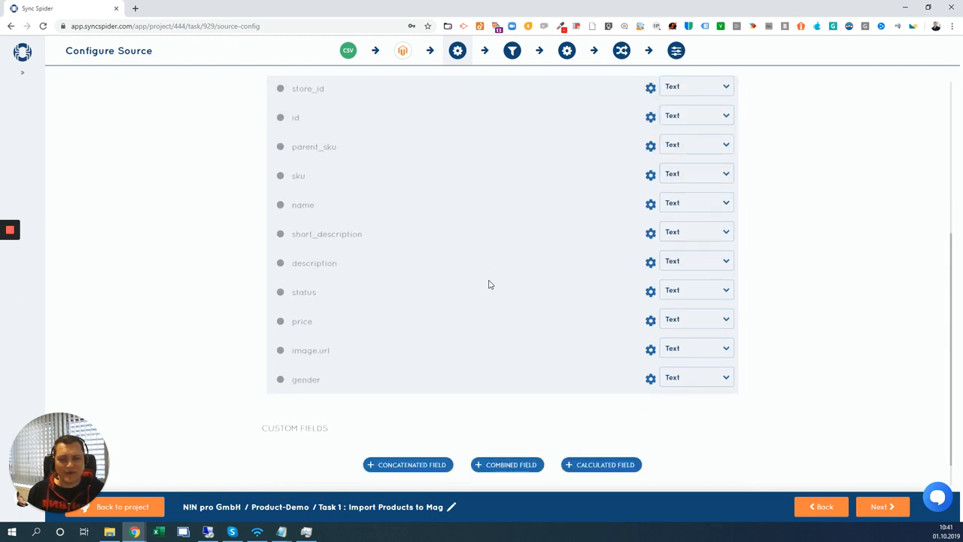
mouse_move(453, 412)
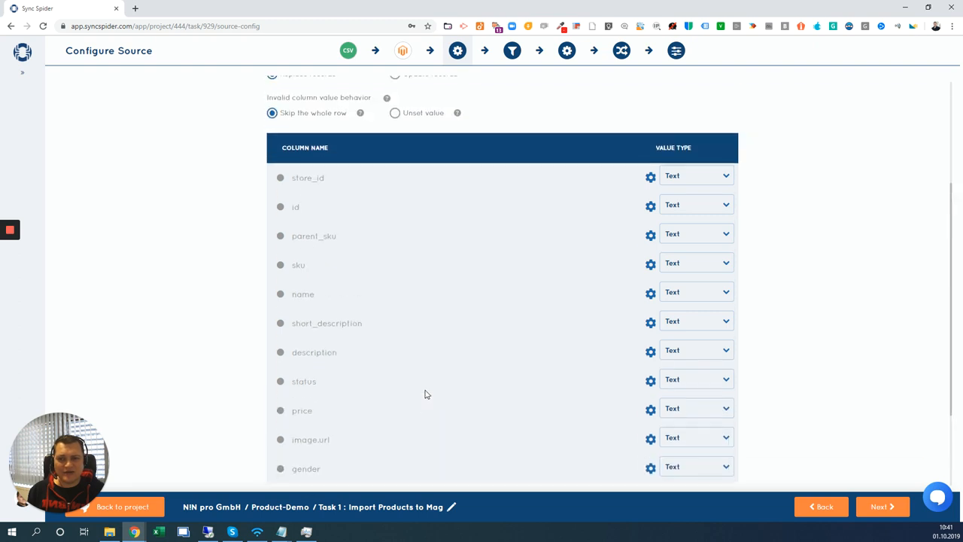
scroll(down, 3)
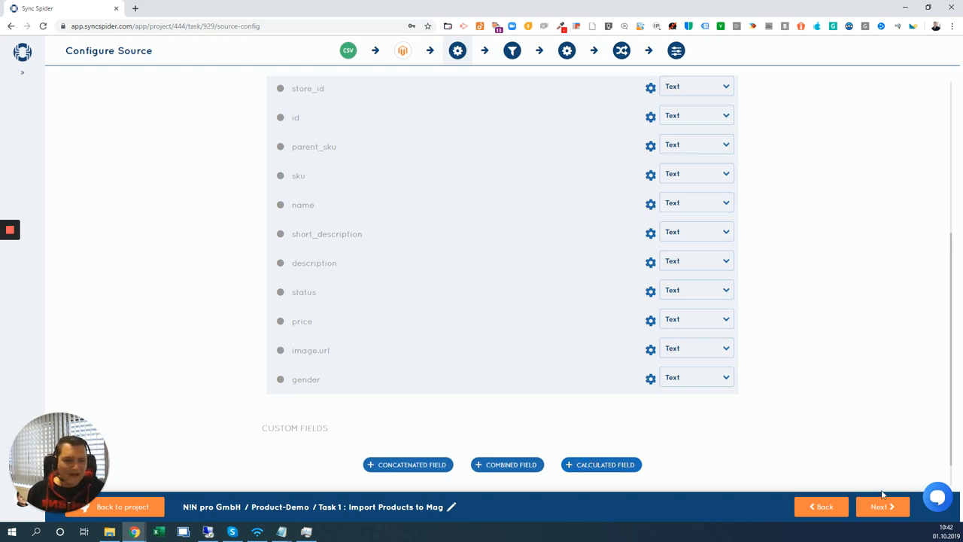
On the source filter step, add a filter row on id with condition Equals To
click(512, 50)
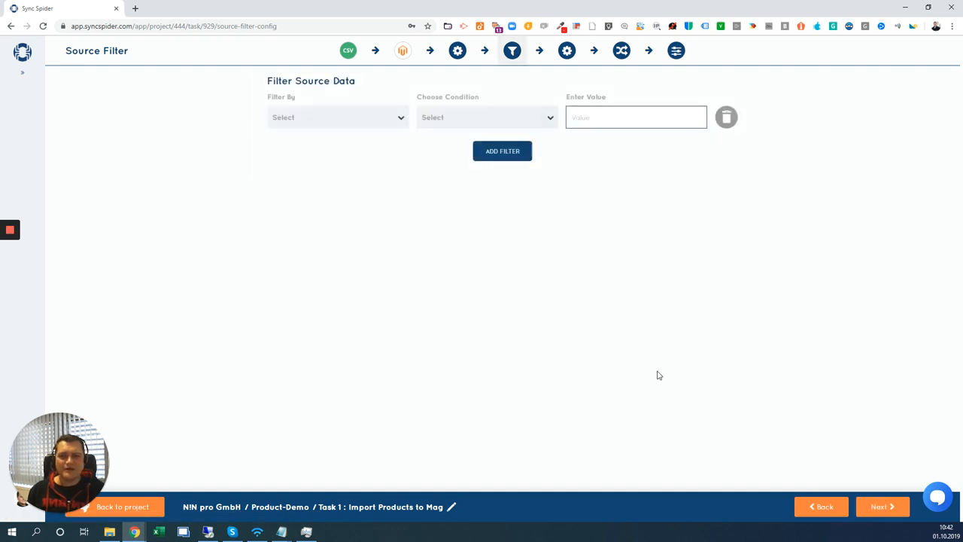
mouse_move(349, 127)
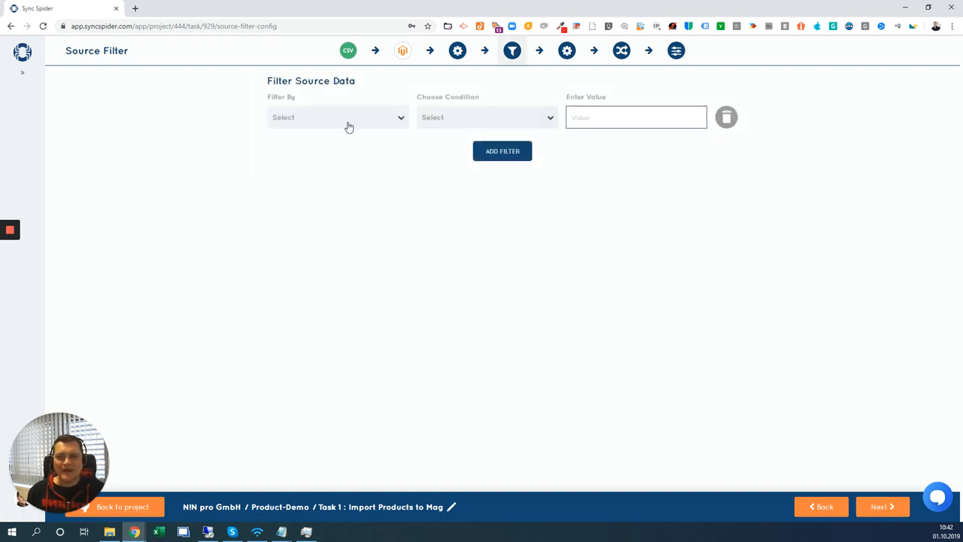
click(338, 117)
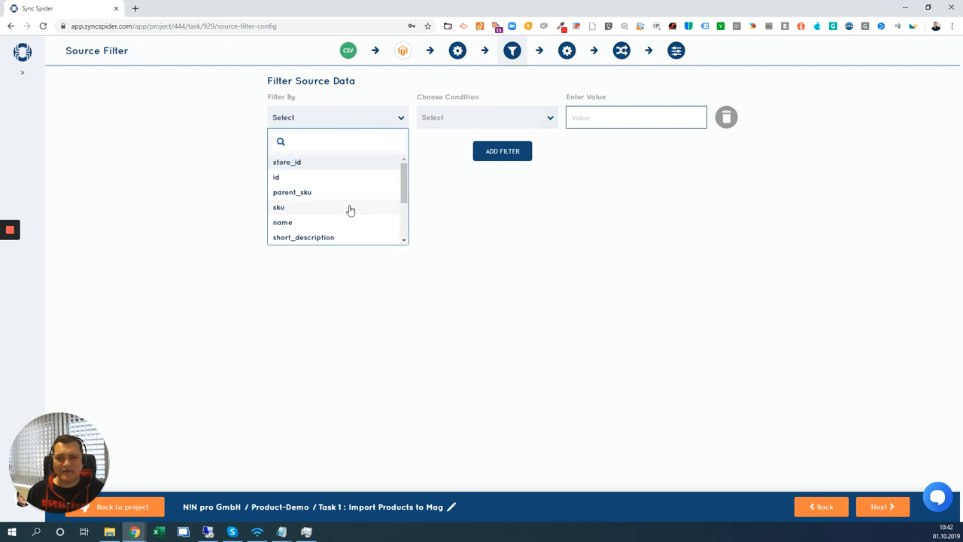
mouse_move(335, 177)
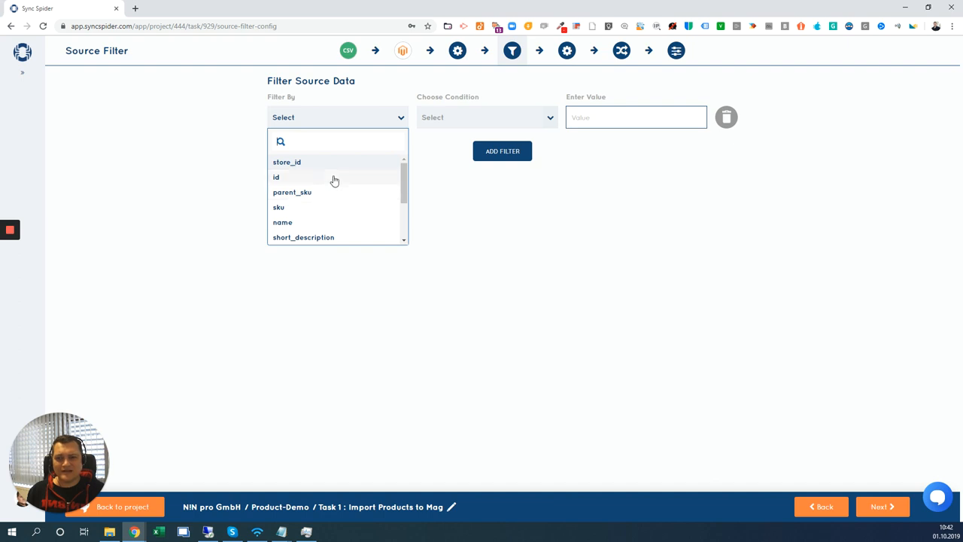
click(276, 177)
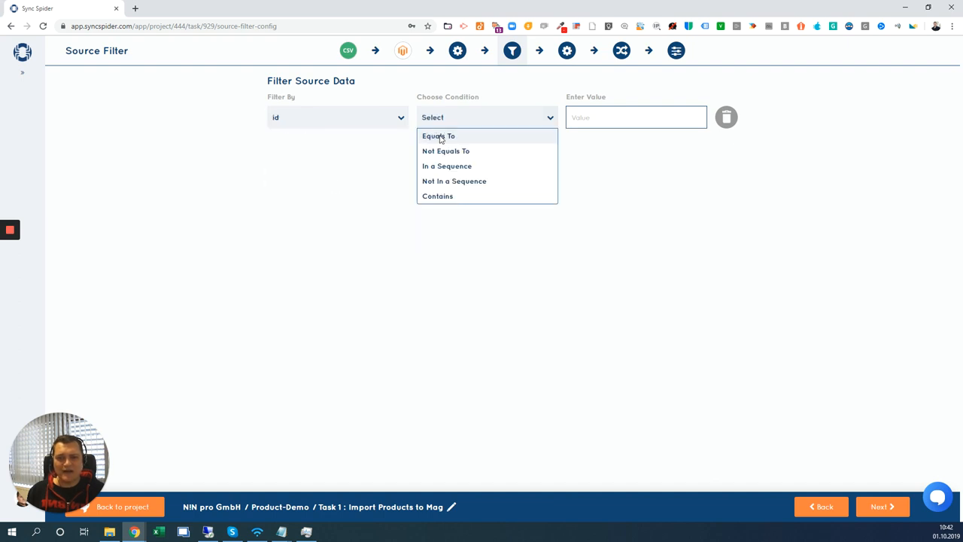
click(439, 136)
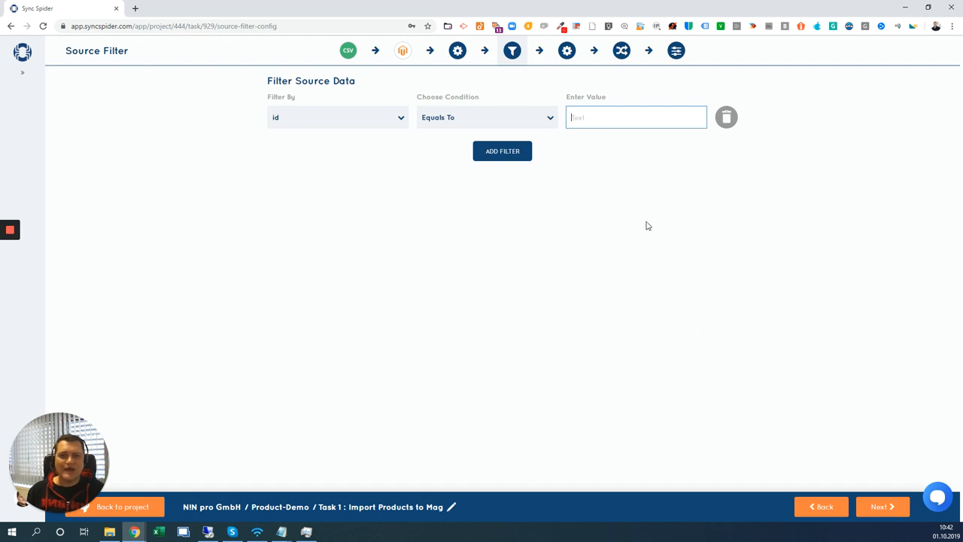
mouse_move(888, 491)
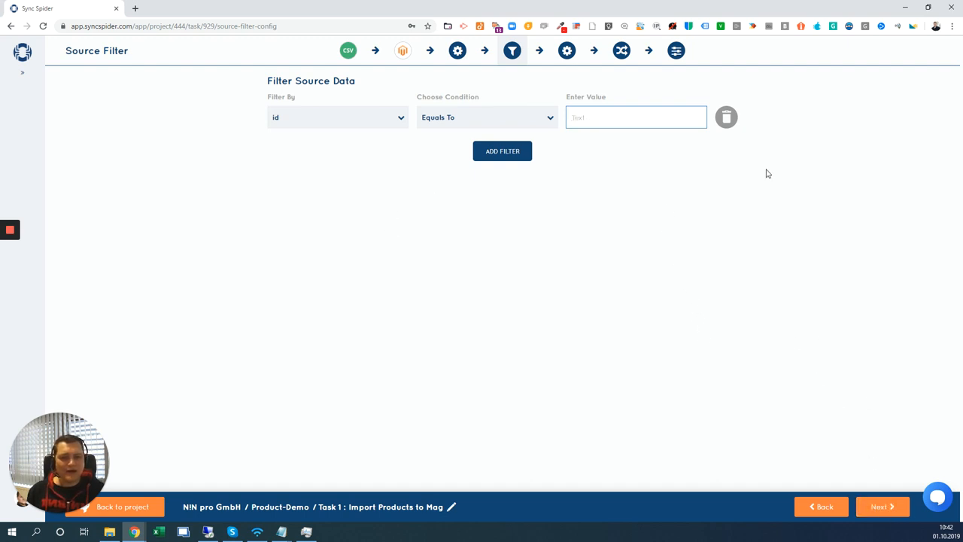
Advance to the PlayGround M1 target configuration options
click(881, 506)
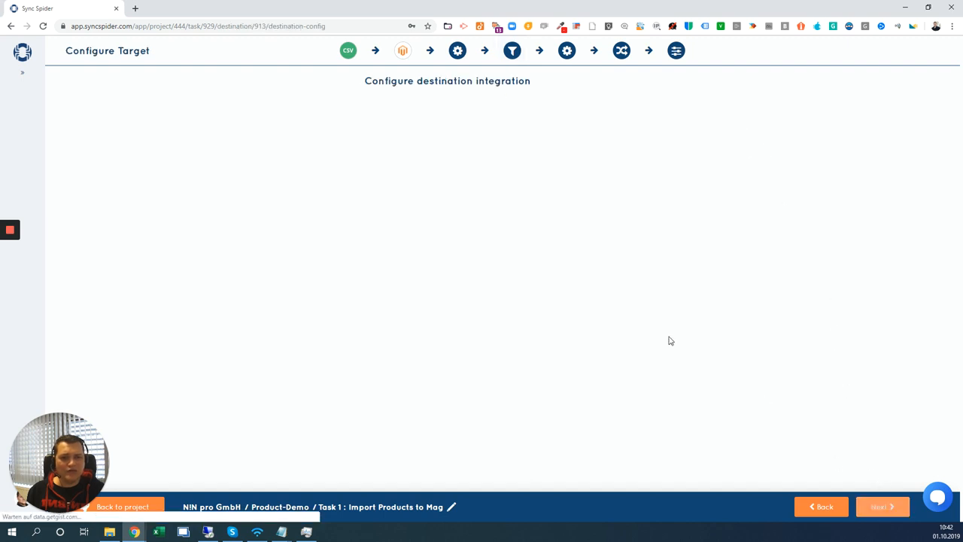
click(566, 51)
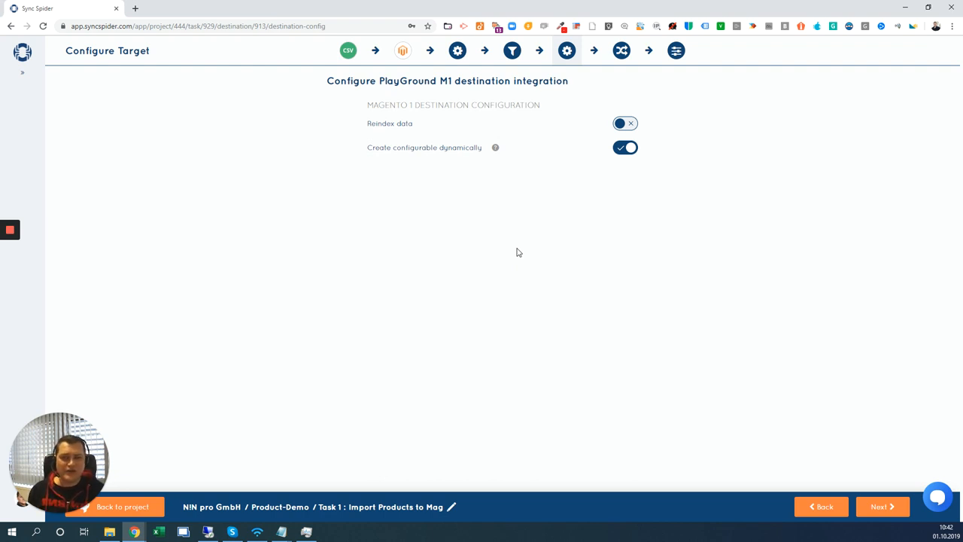
mouse_move(454, 221)
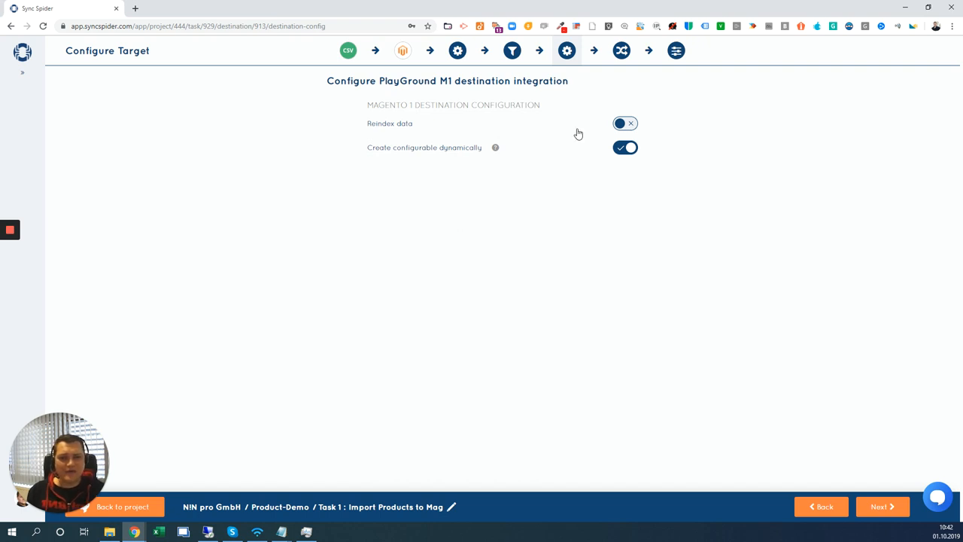
mouse_move(572, 156)
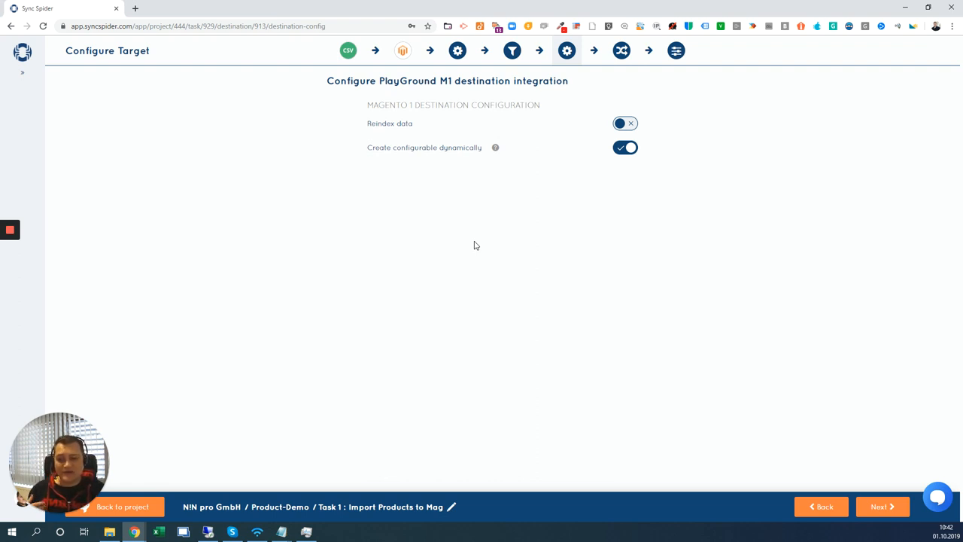
mouse_move(829, 442)
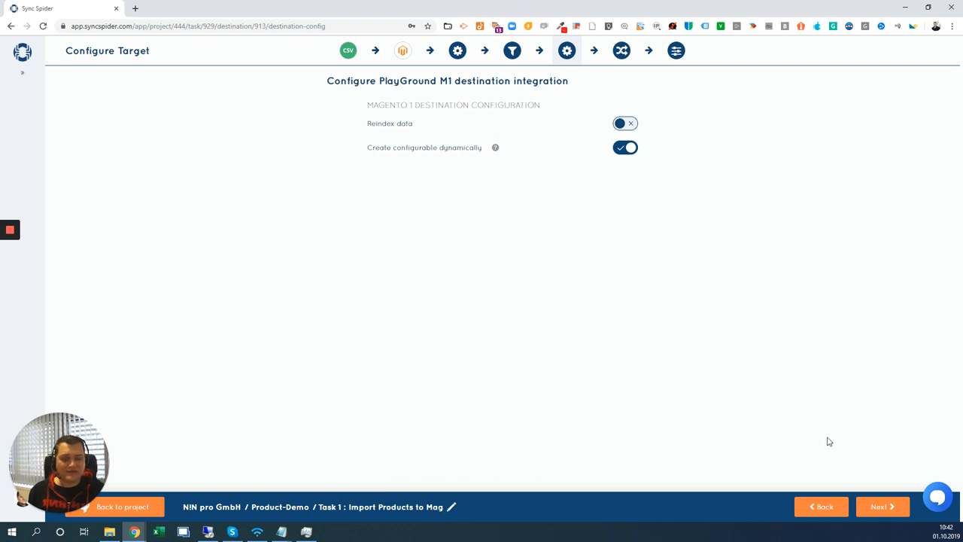
Advance to the Mapping step showing CSV columns beside Magento attributes
click(882, 507)
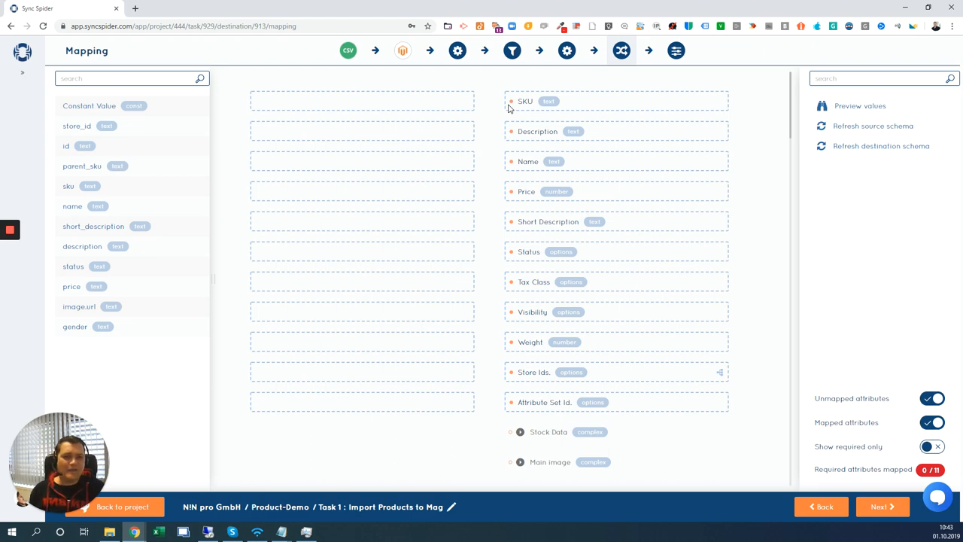
mouse_move(525, 100)
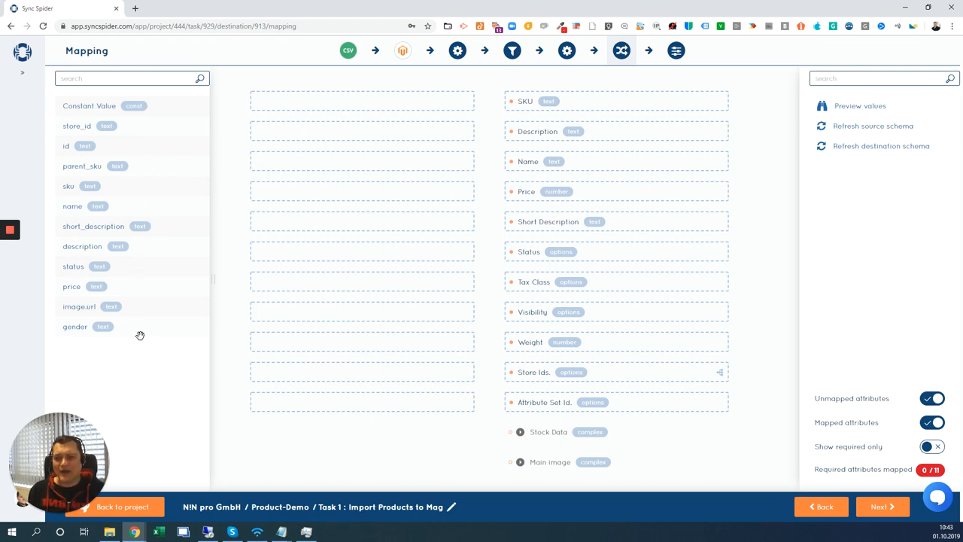
mouse_move(172, 366)
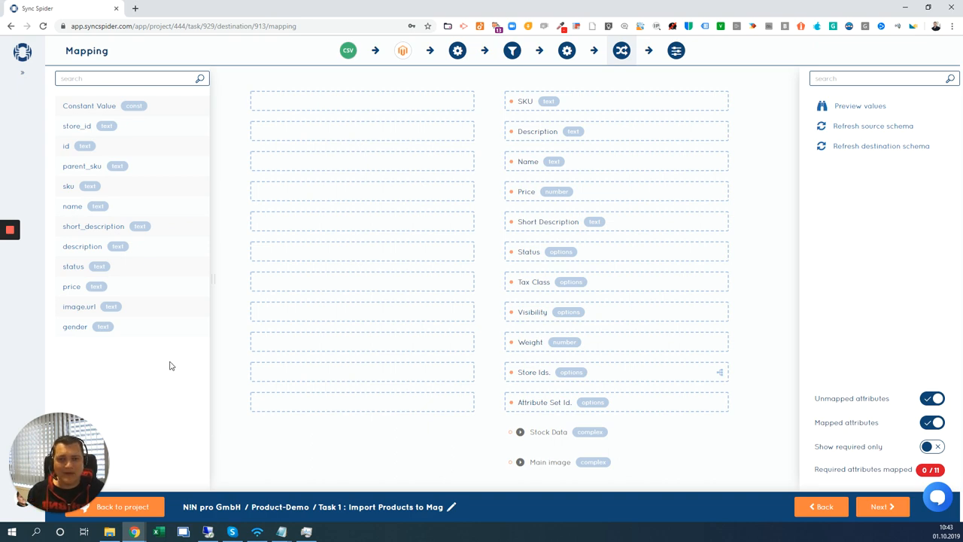
Map the short_description, description, sku and name columns to their product attributes
drag(93, 226, 339, 250)
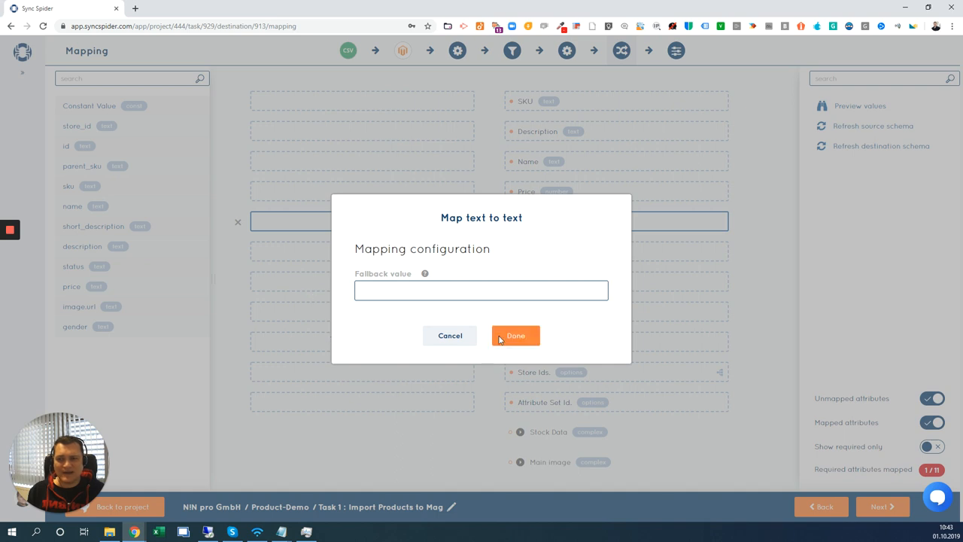
click(516, 335)
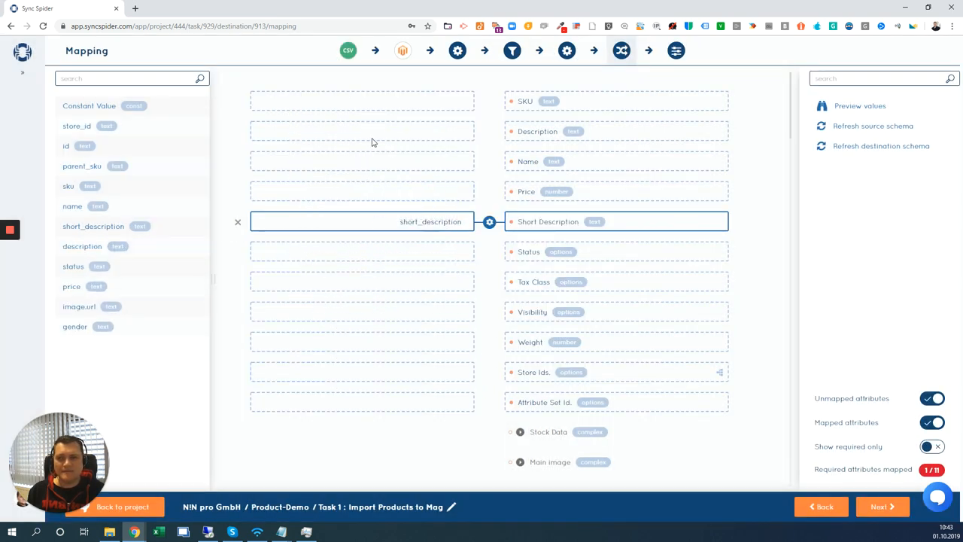
drag(82, 247, 362, 131)
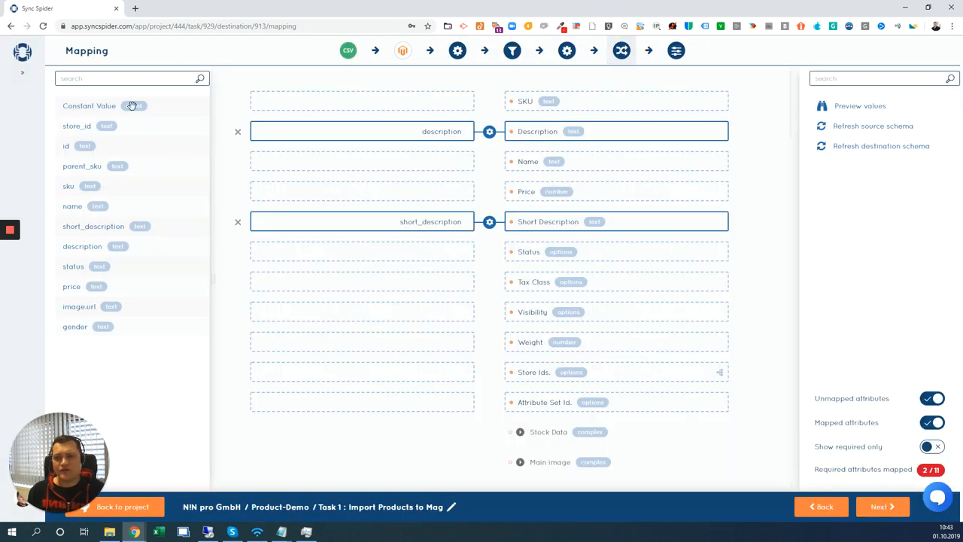
text(sku)
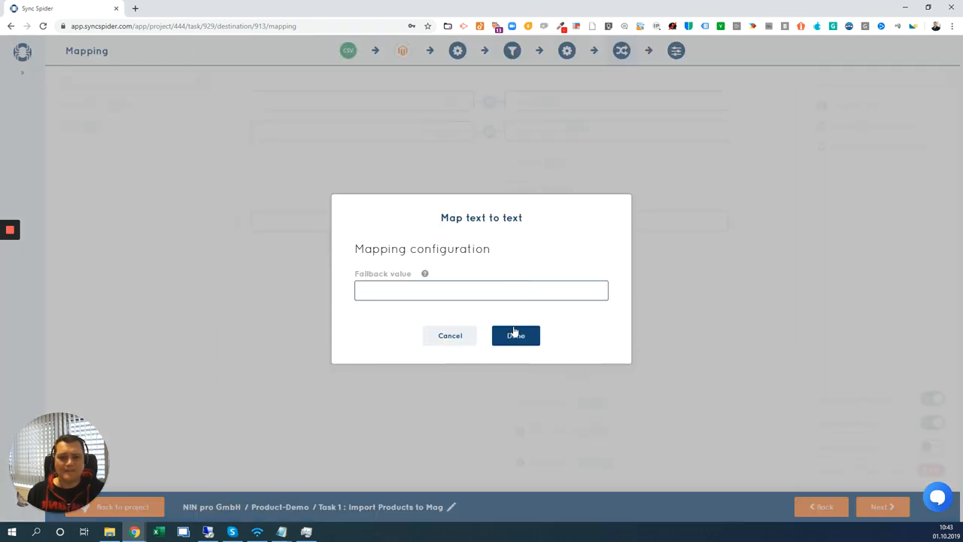
click(516, 335)
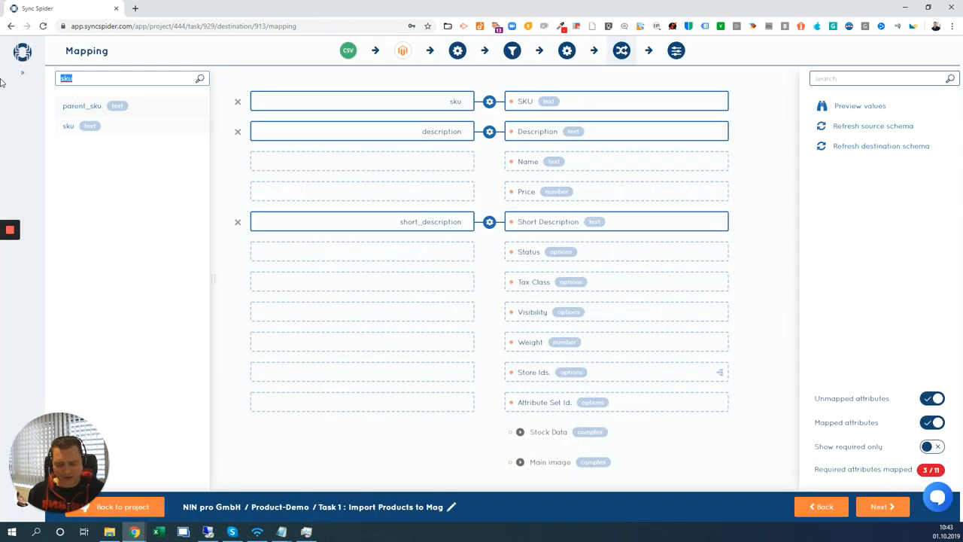
text(nam)
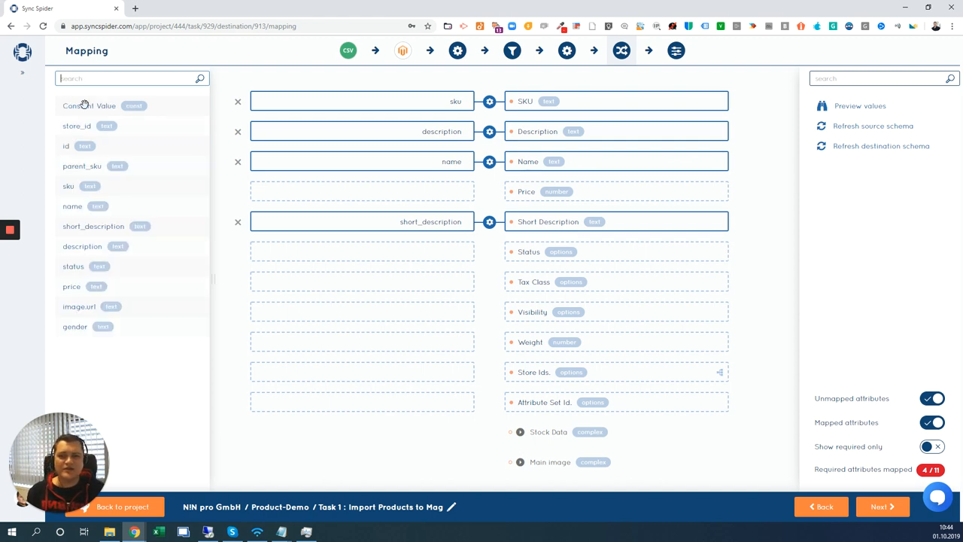
Map a constant value of Enabled onto the product Status field
drag(89, 106, 462, 264)
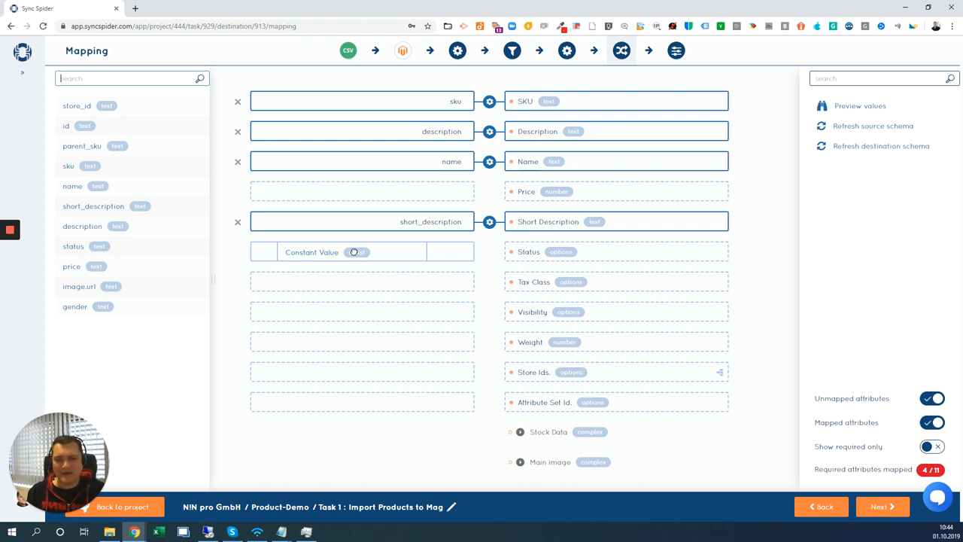
click(355, 253)
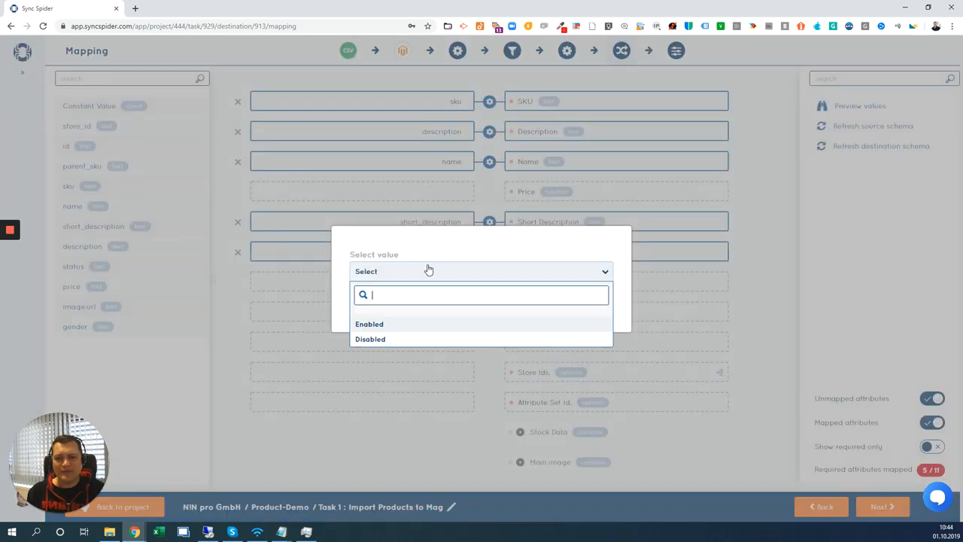
mouse_move(414, 329)
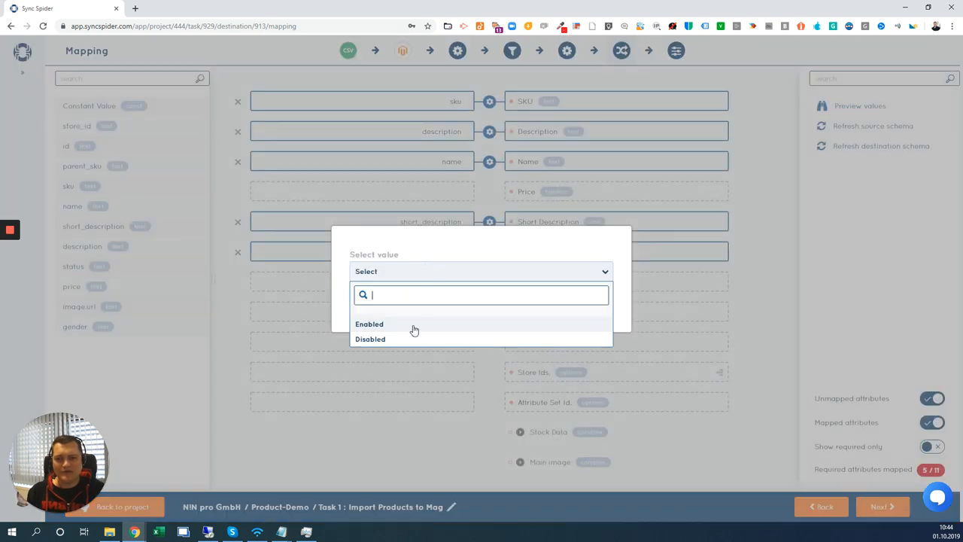
click(370, 323)
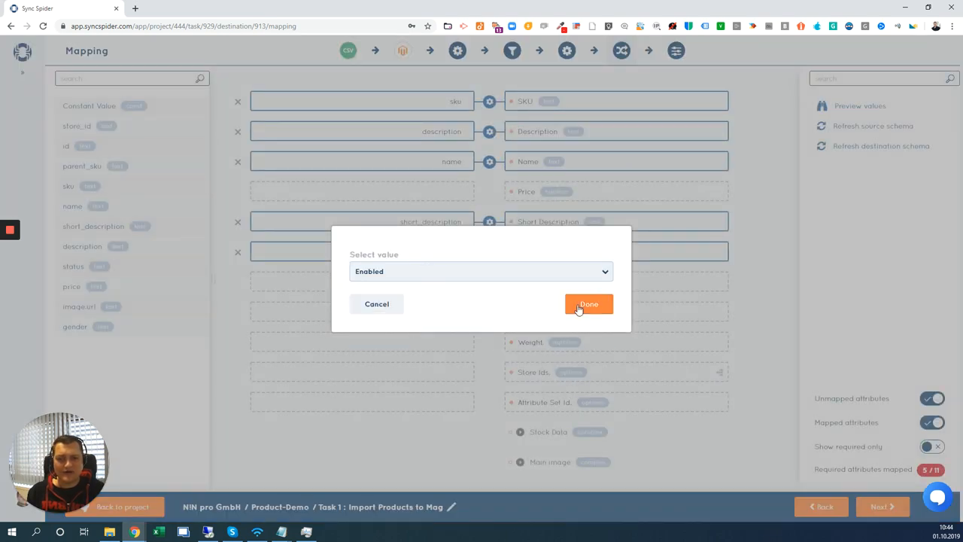
click(589, 304)
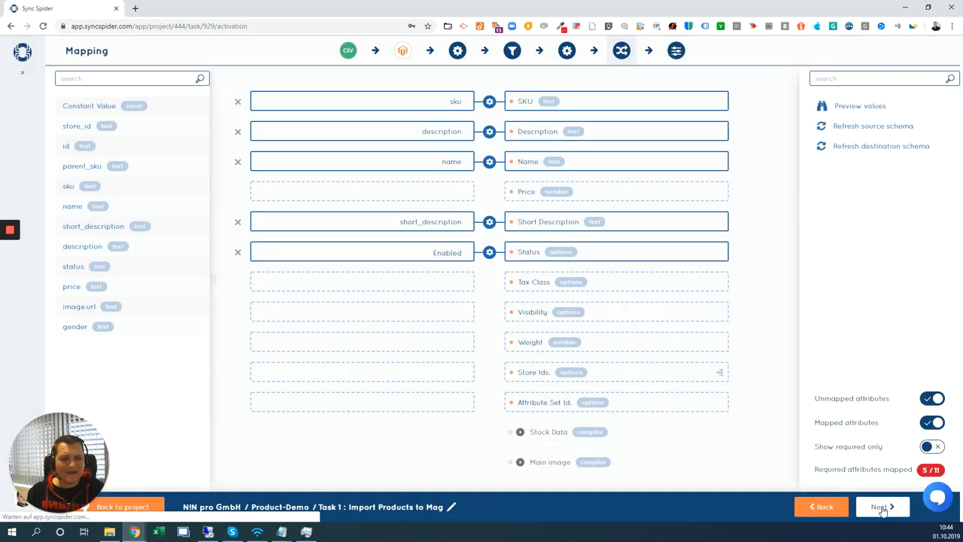
On Task Settings, select the description text and begin setting the hourly schedule trigger
click(880, 506)
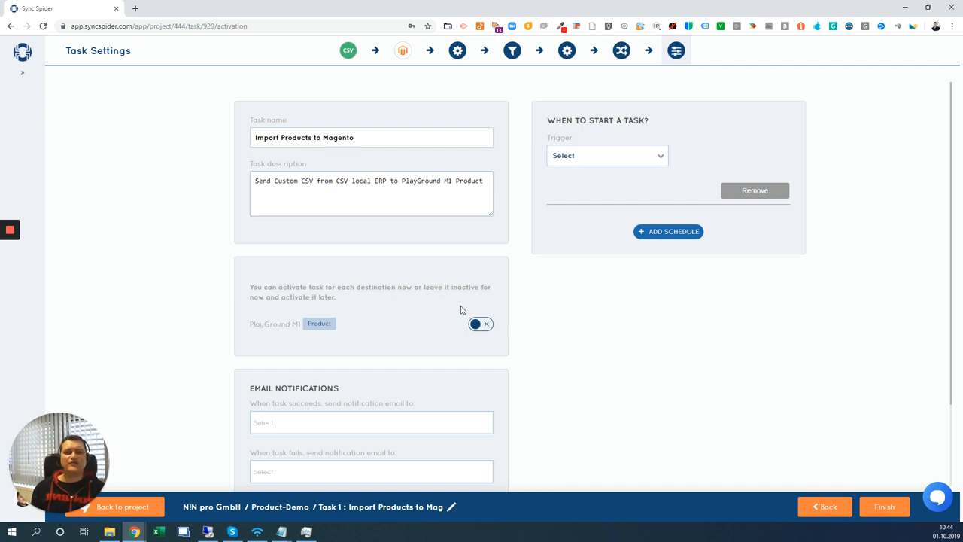
mouse_move(418, 224)
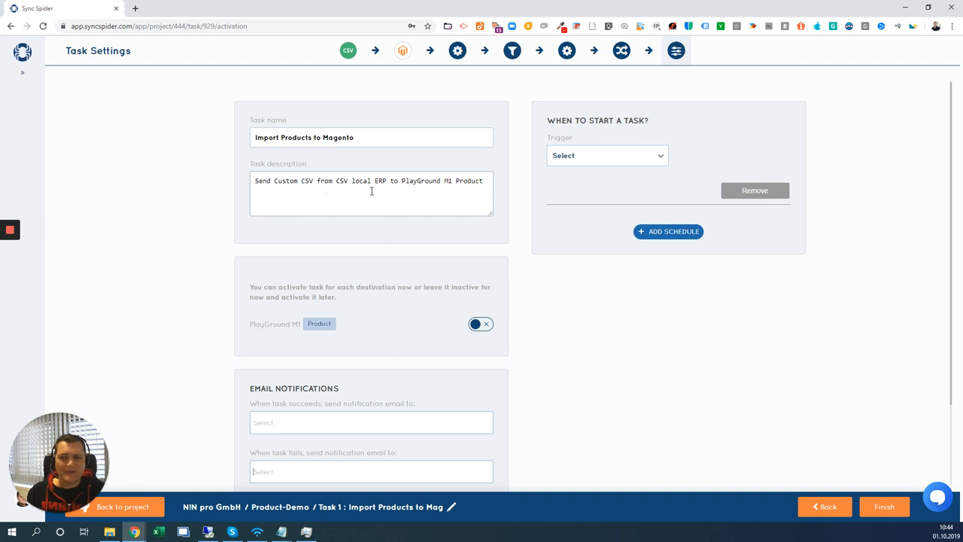
triple_click(371, 180)
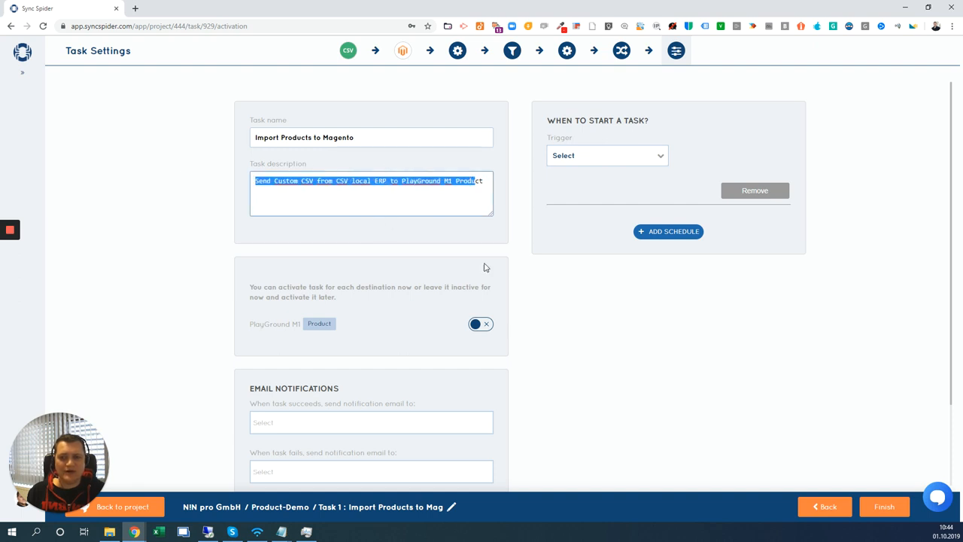
mouse_move(616, 310)
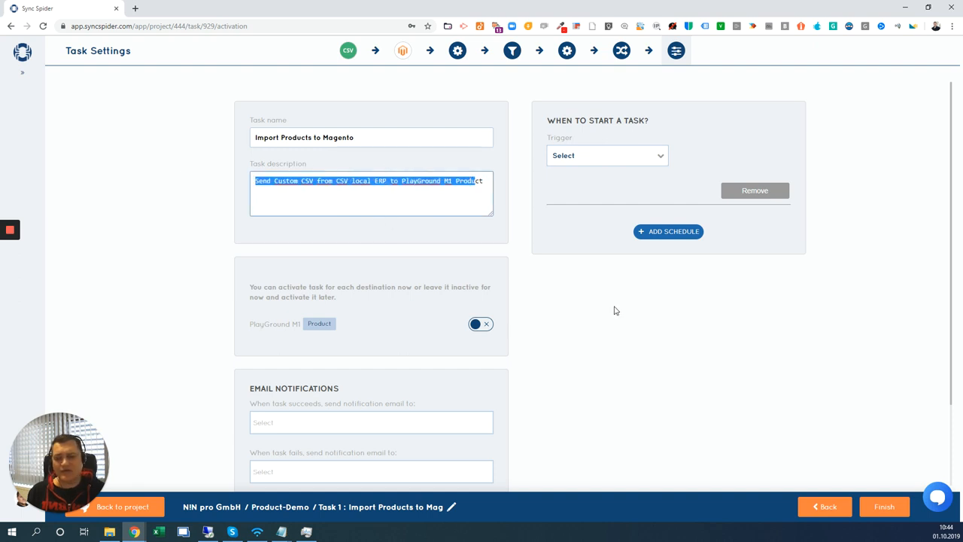
mouse_move(591, 159)
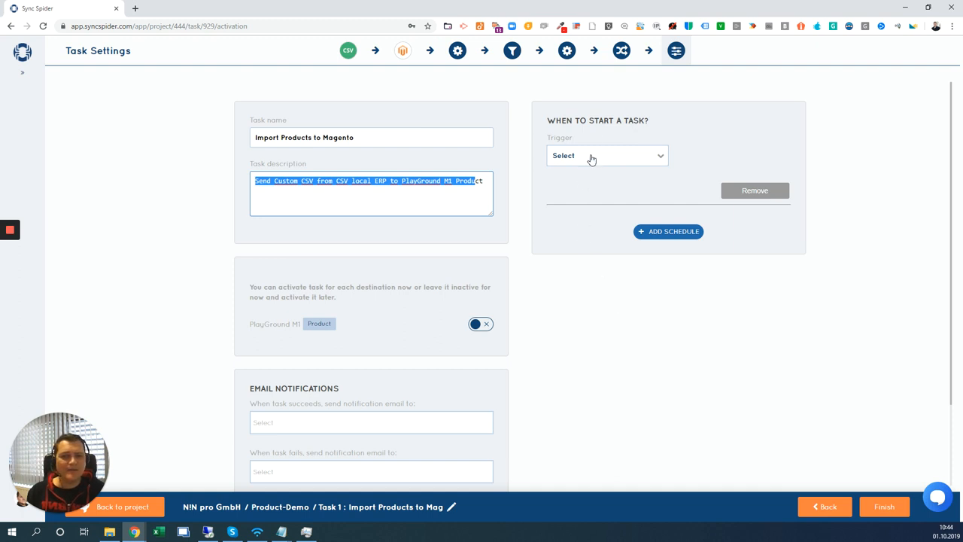
mouse_move(568, 159)
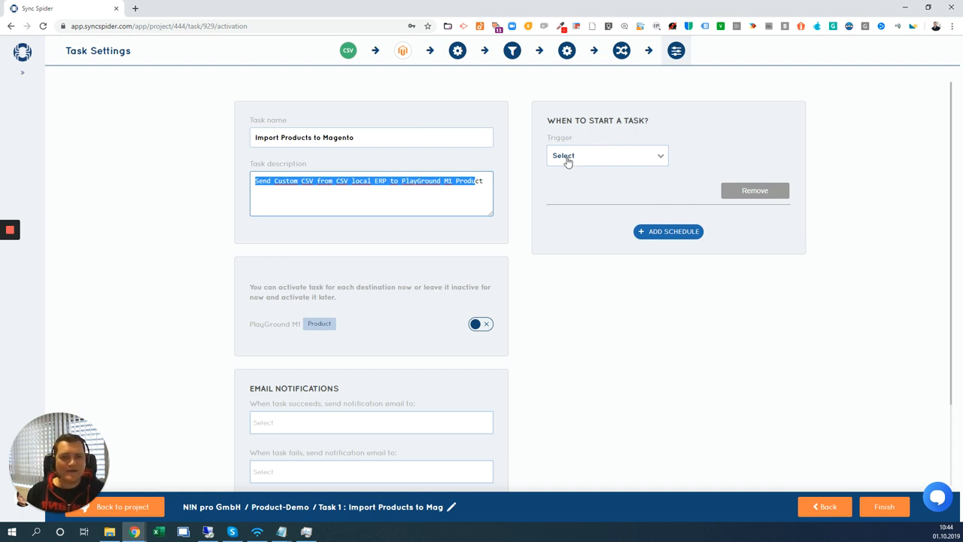
click(608, 155)
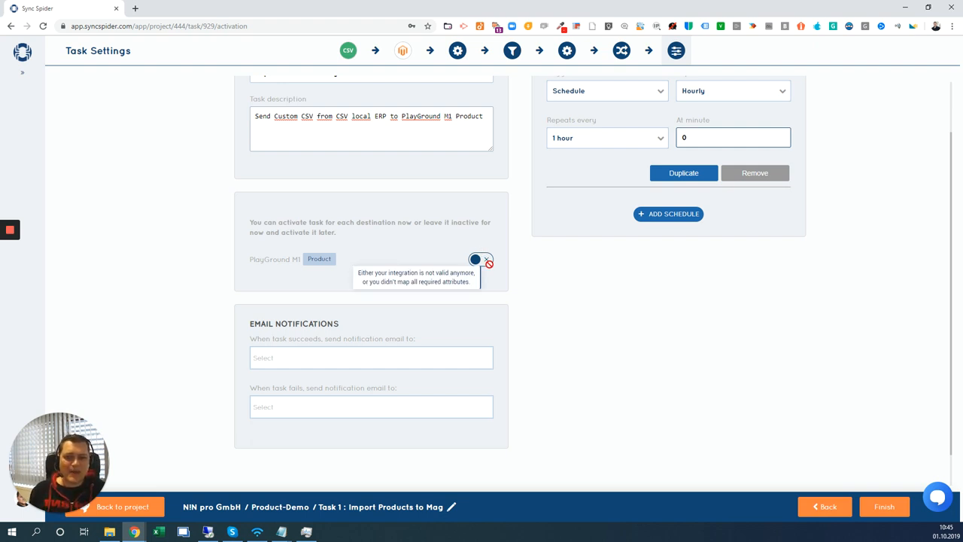
mouse_move(548, 262)
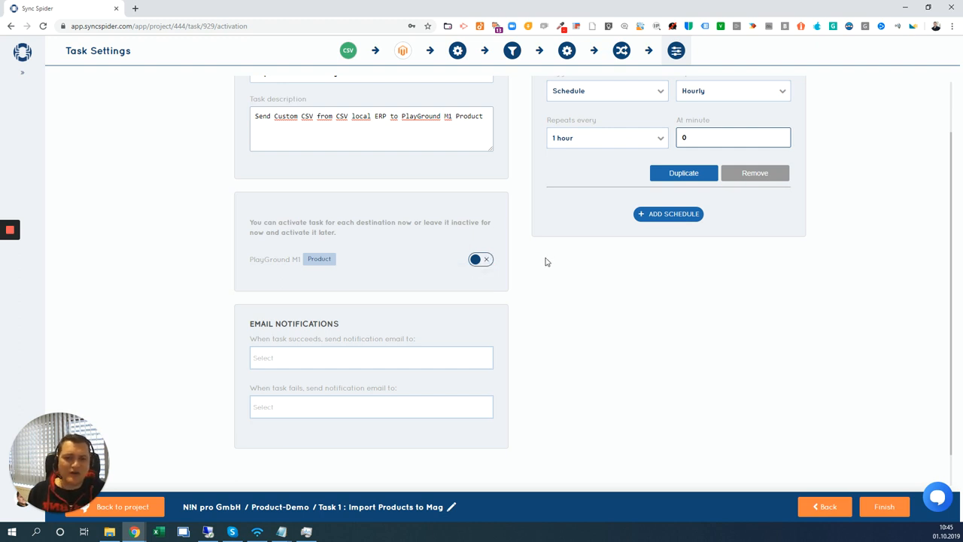
mouse_move(469, 250)
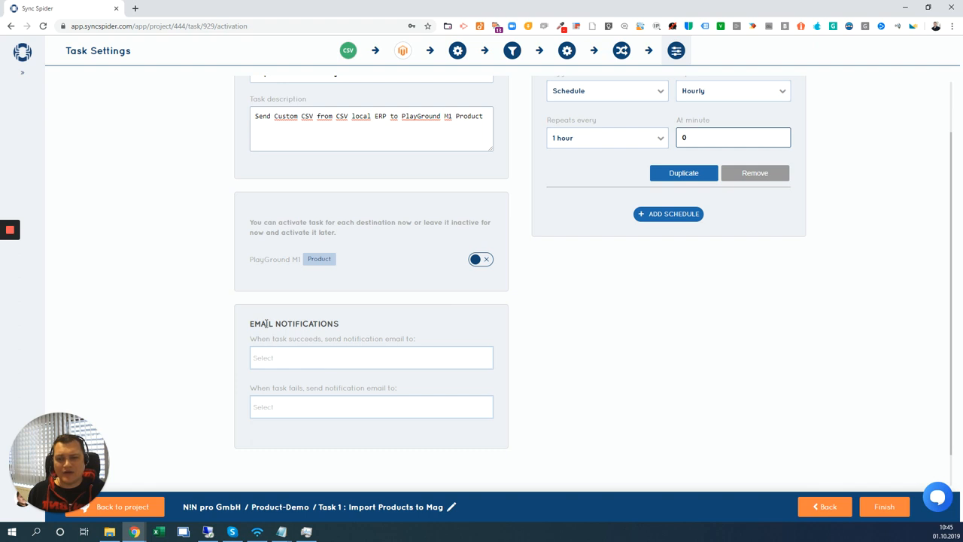
mouse_move(326, 374)
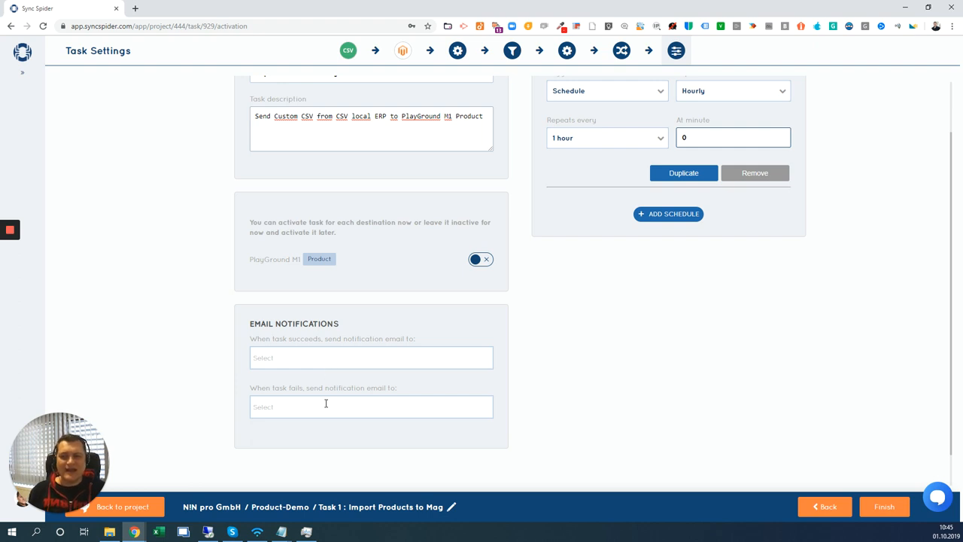
mouse_move(319, 407)
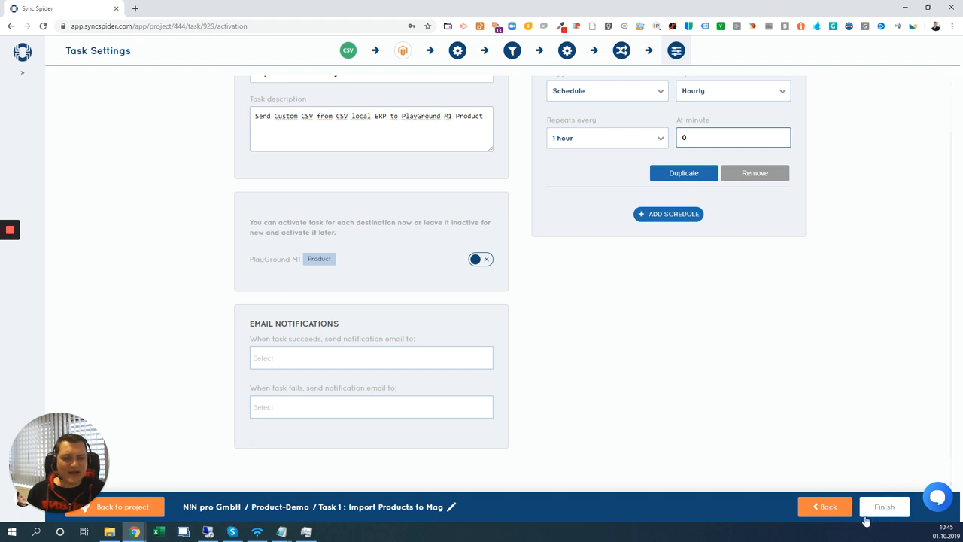
Finish and save the Import Products to Magento task in Product-Demo
click(884, 507)
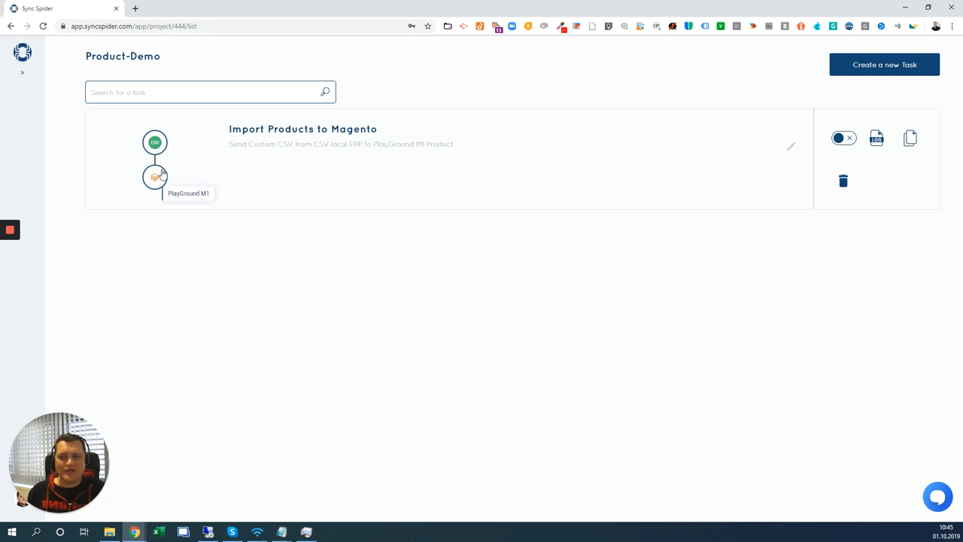
mouse_move(264, 303)
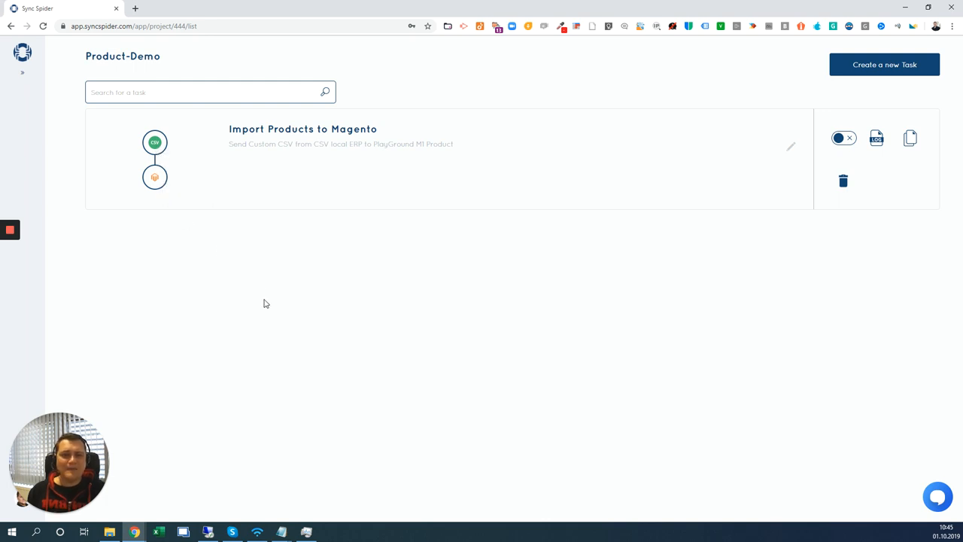
mouse_move(893, 242)
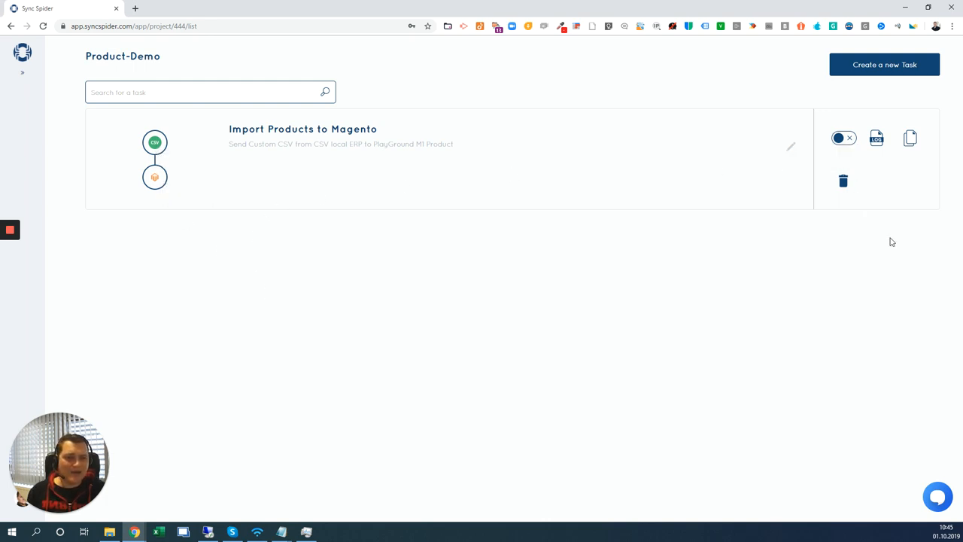
mouse_move(877, 138)
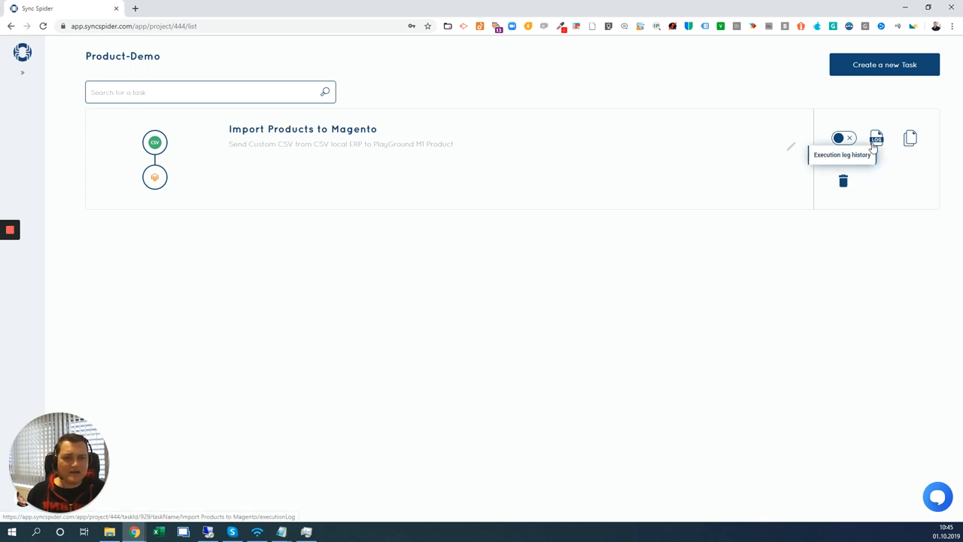
mouse_move(910, 138)
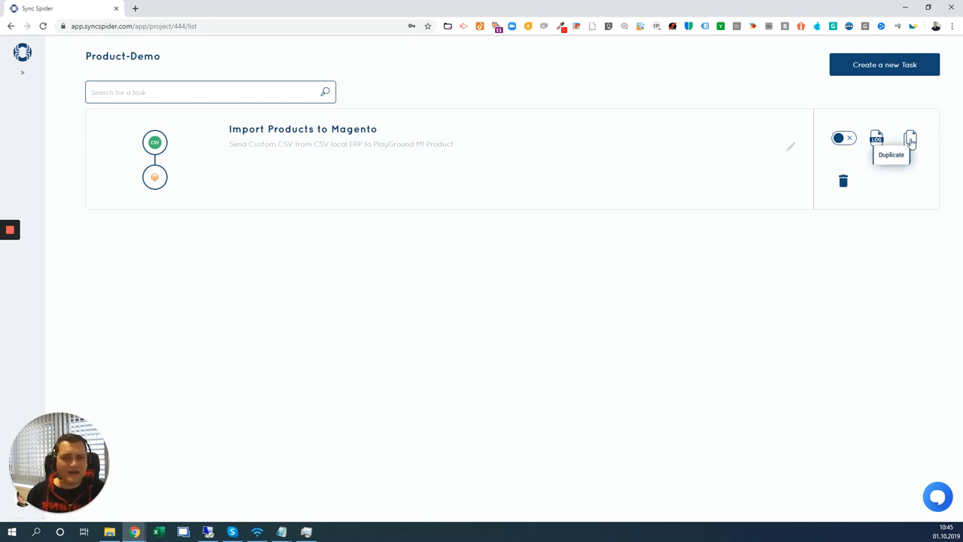
mouse_move(888, 98)
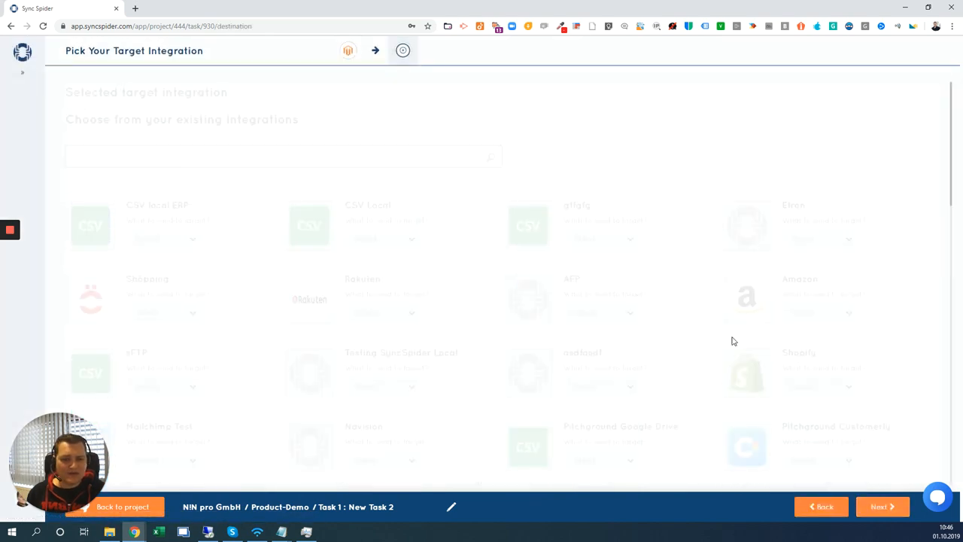
Target Pitchground Customerly and choose User as the data to send
scroll(down, 3)
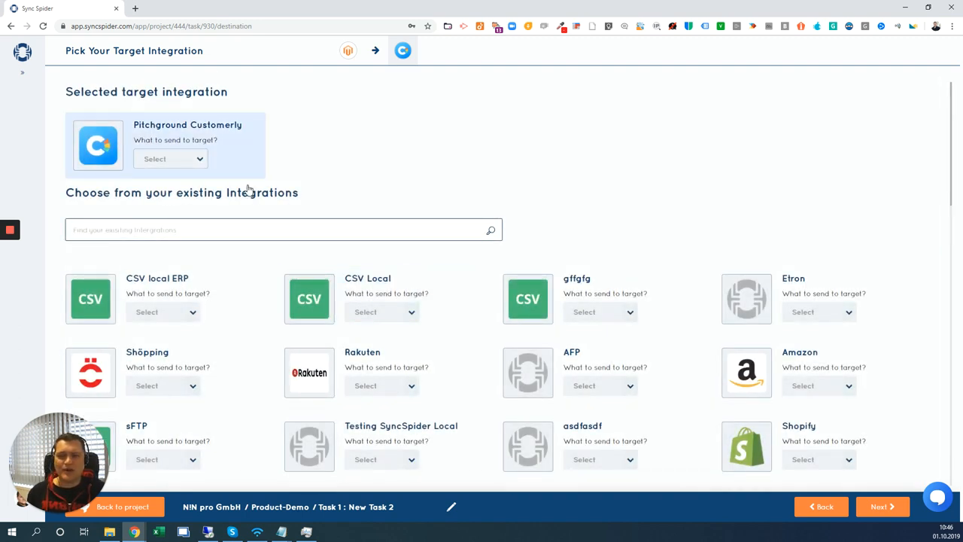
mouse_move(200, 171)
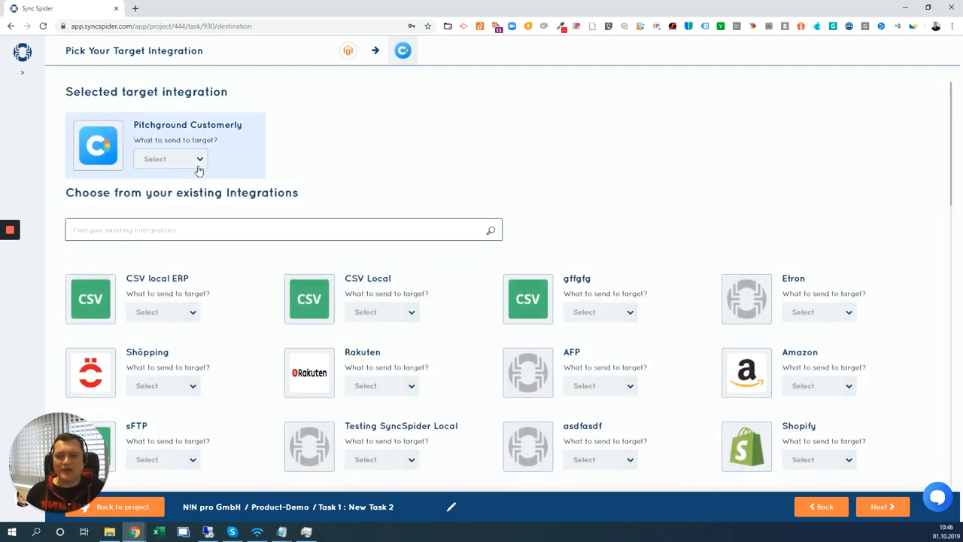
click(169, 158)
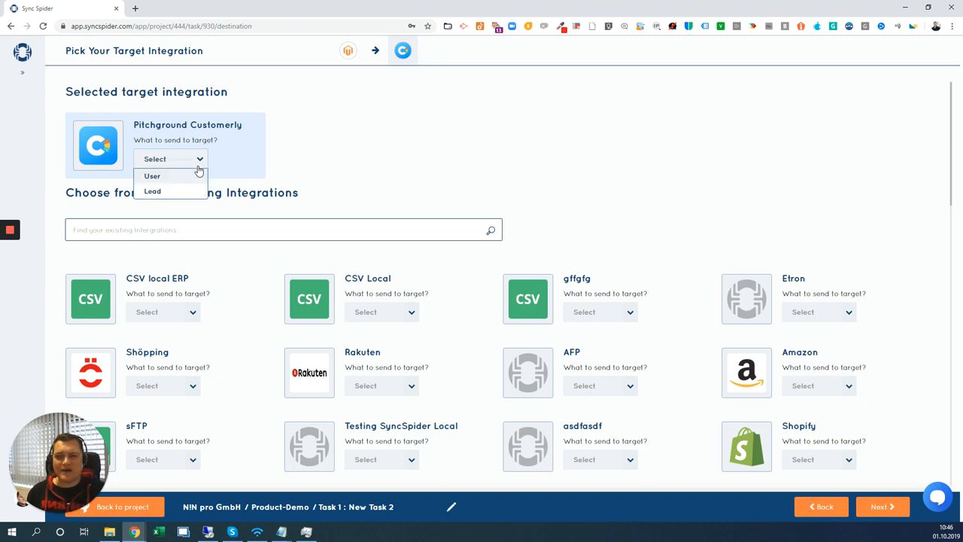
click(152, 175)
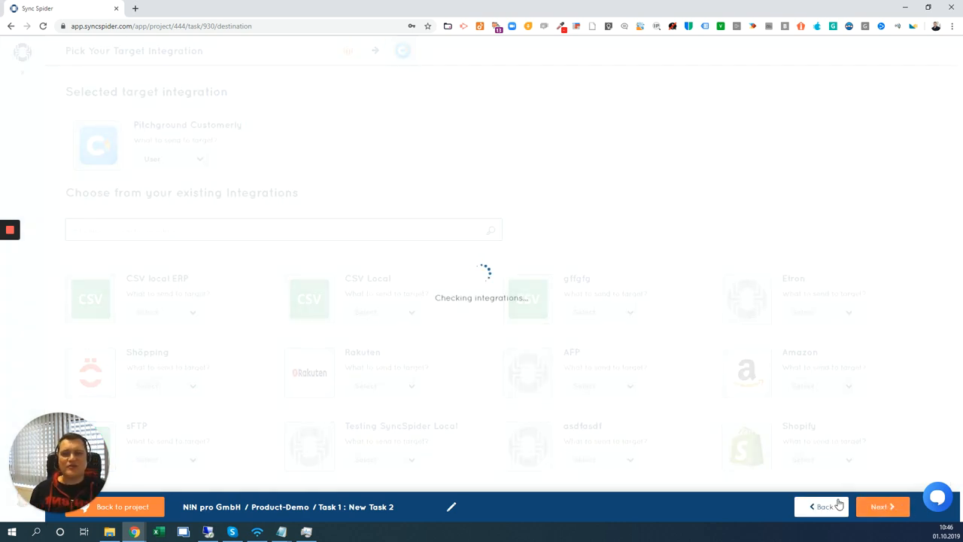
Skip source filtering and review the Magento-to-Customerly field mapping, 0 of 1 required mapped
click(882, 507)
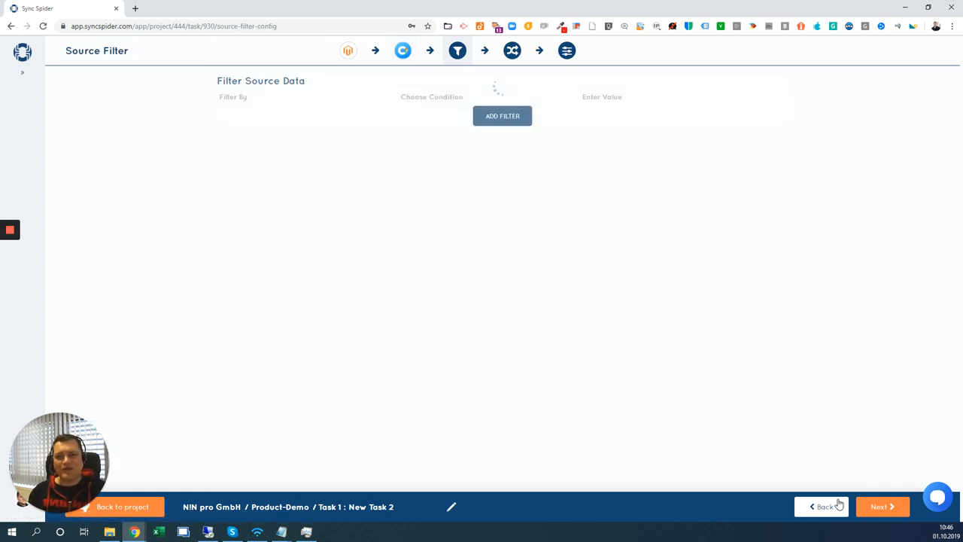
click(502, 115)
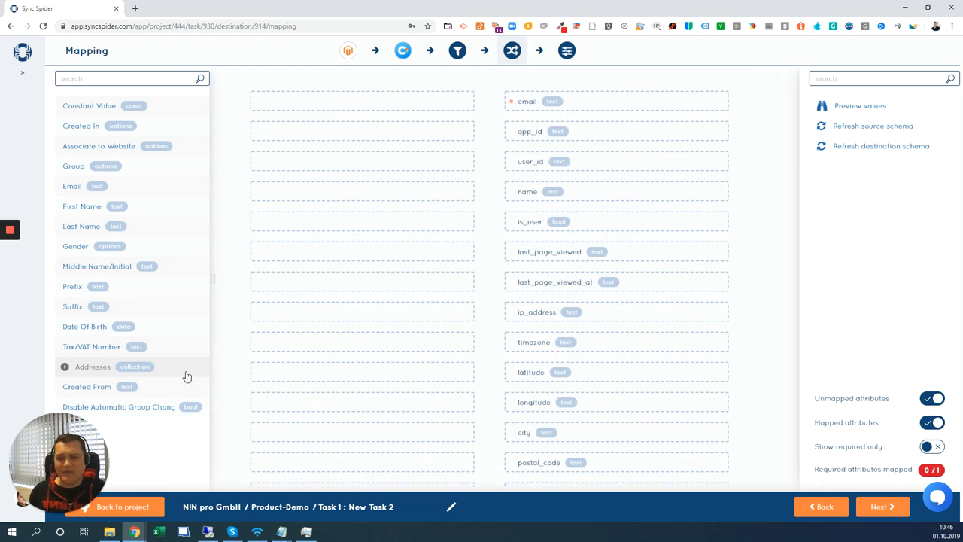
scroll(down, 3)
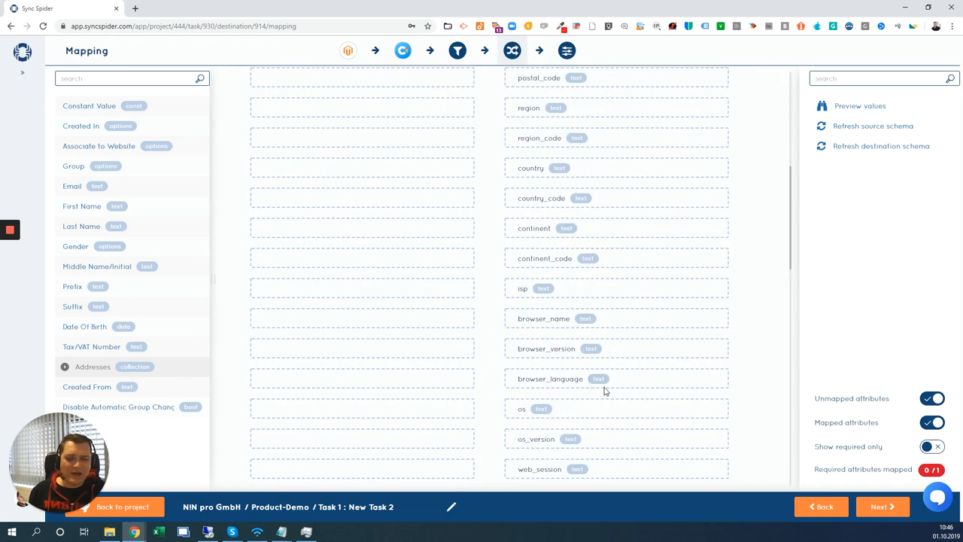
scroll(down, 3)
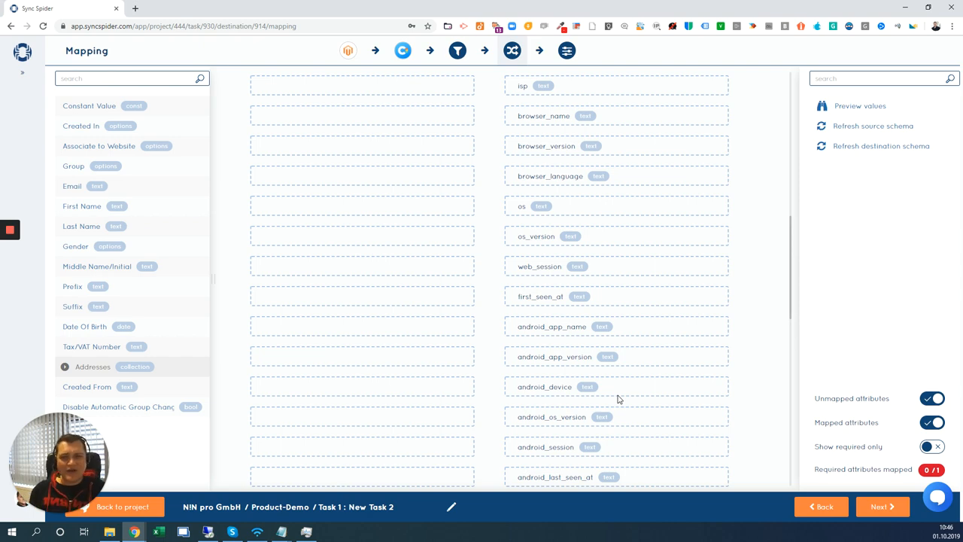